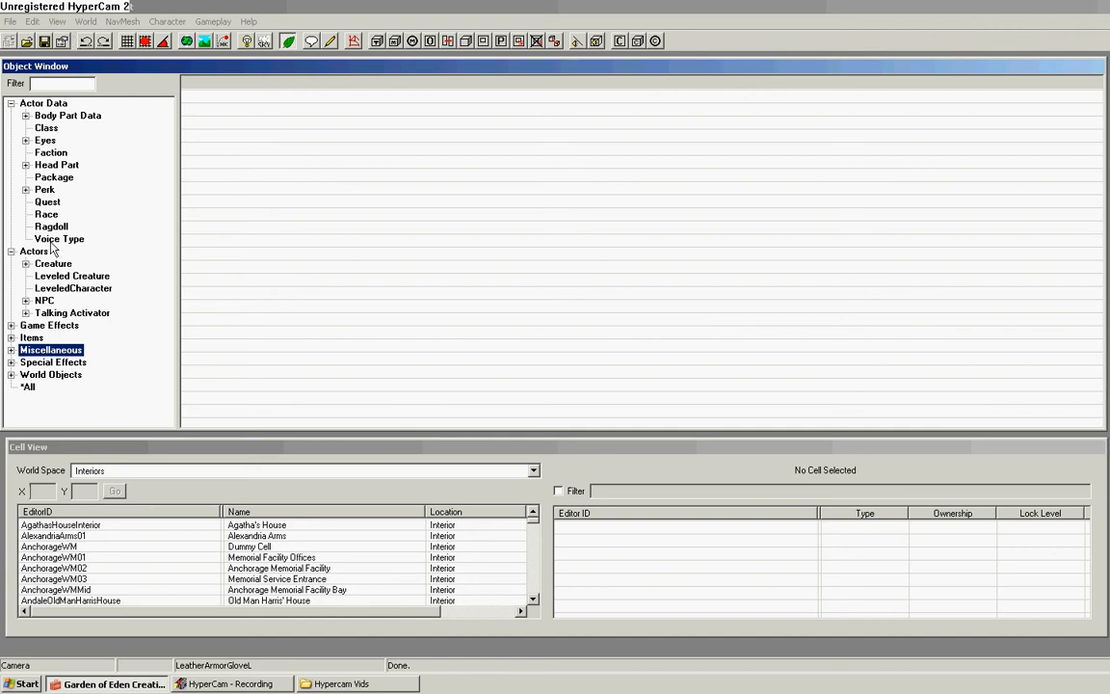
Step: Browse the Voice Type list under Actor Data and bring up the entry actions
click(59, 238)
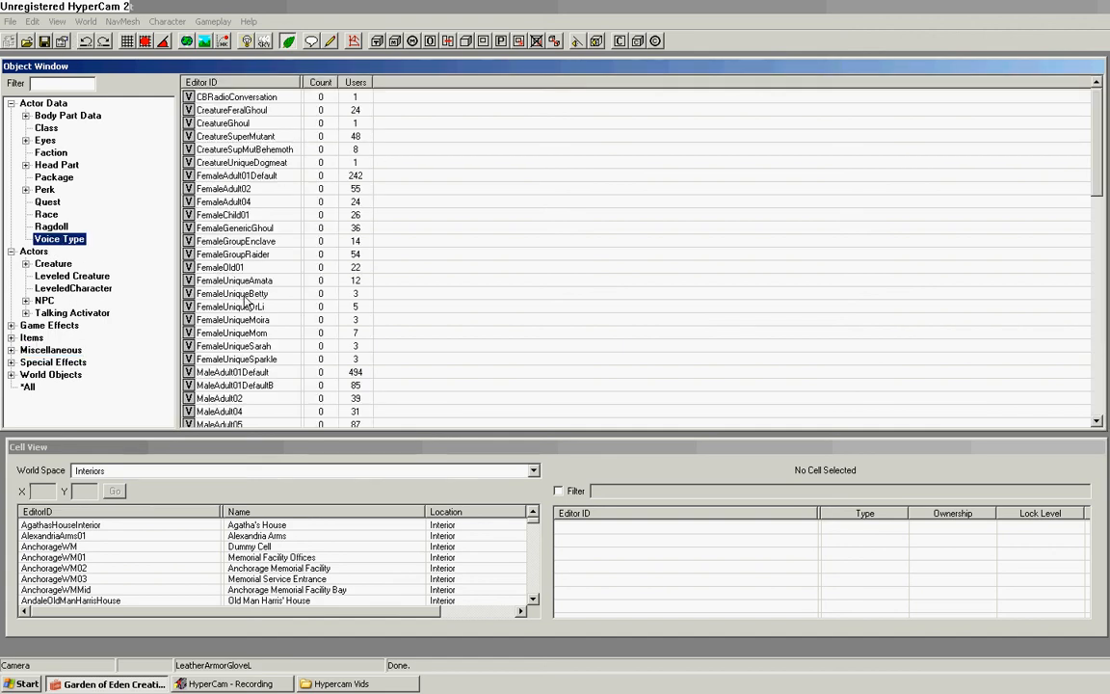
click(239, 253)
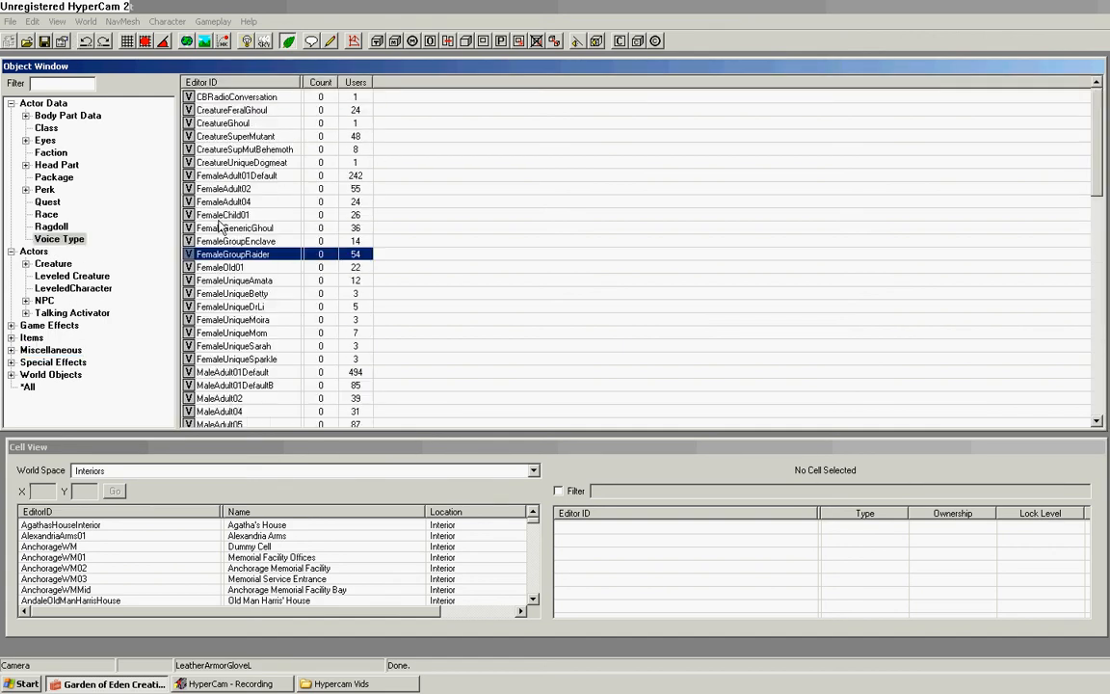
click(227, 123)
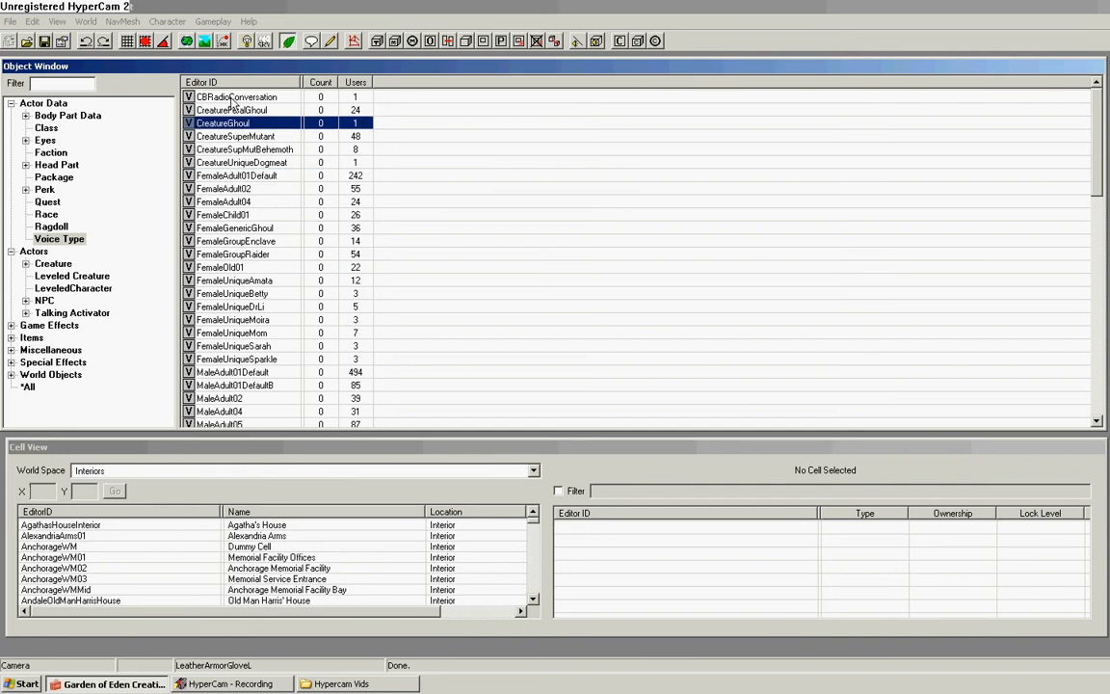
right_click(222, 110)
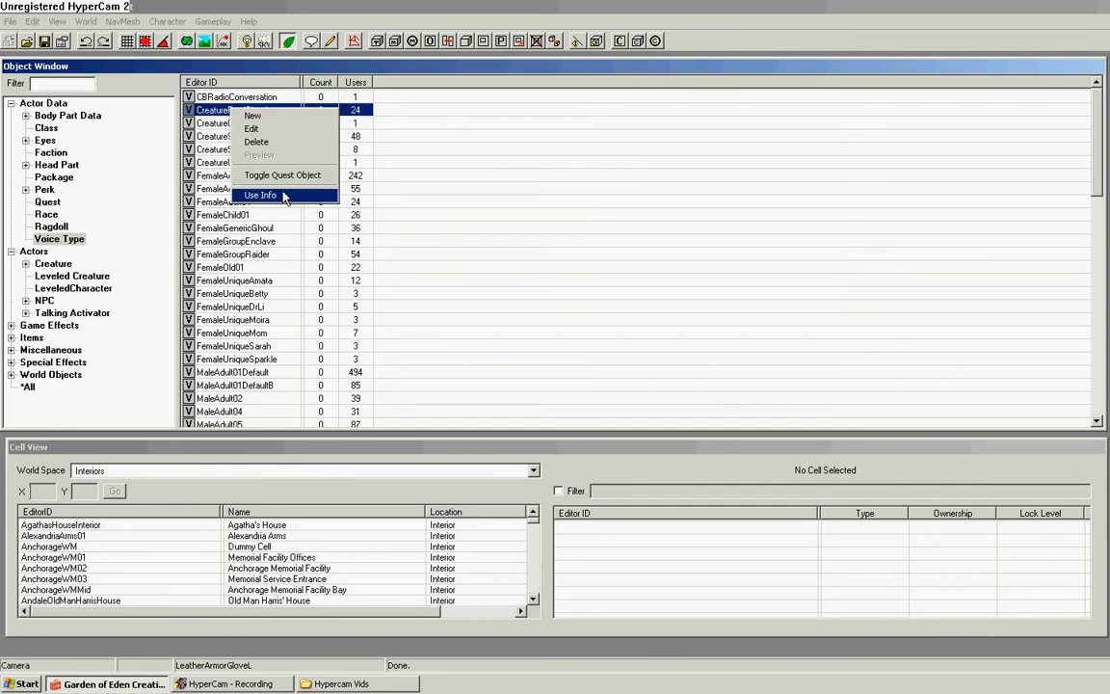
mouse_move(260, 116)
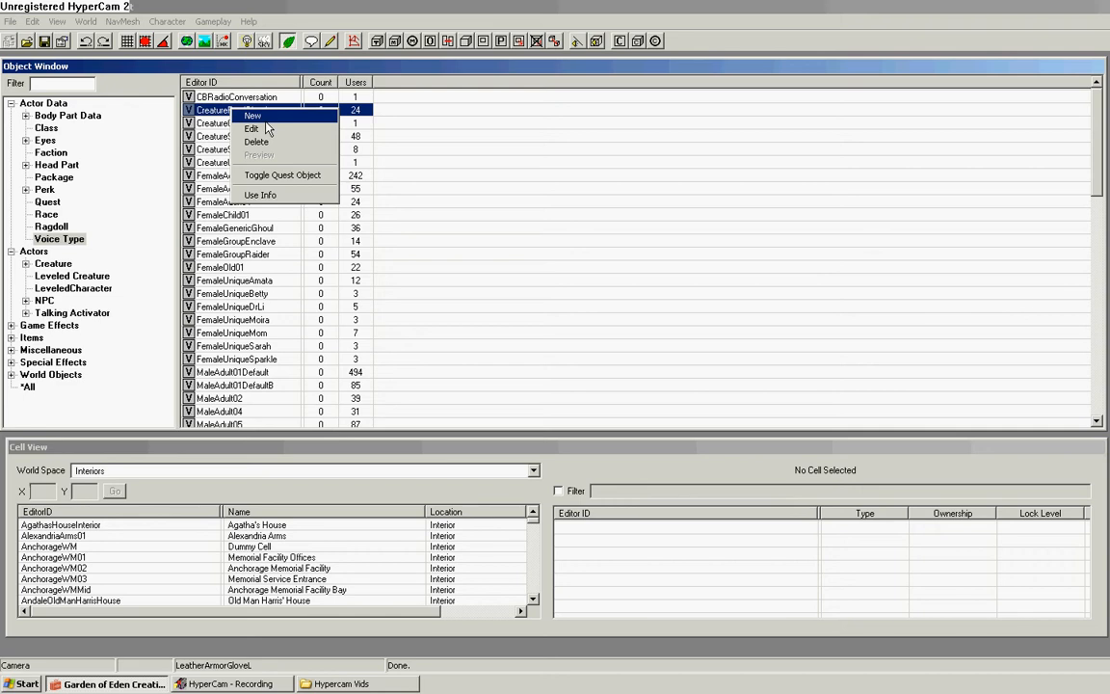
mouse_move(284, 150)
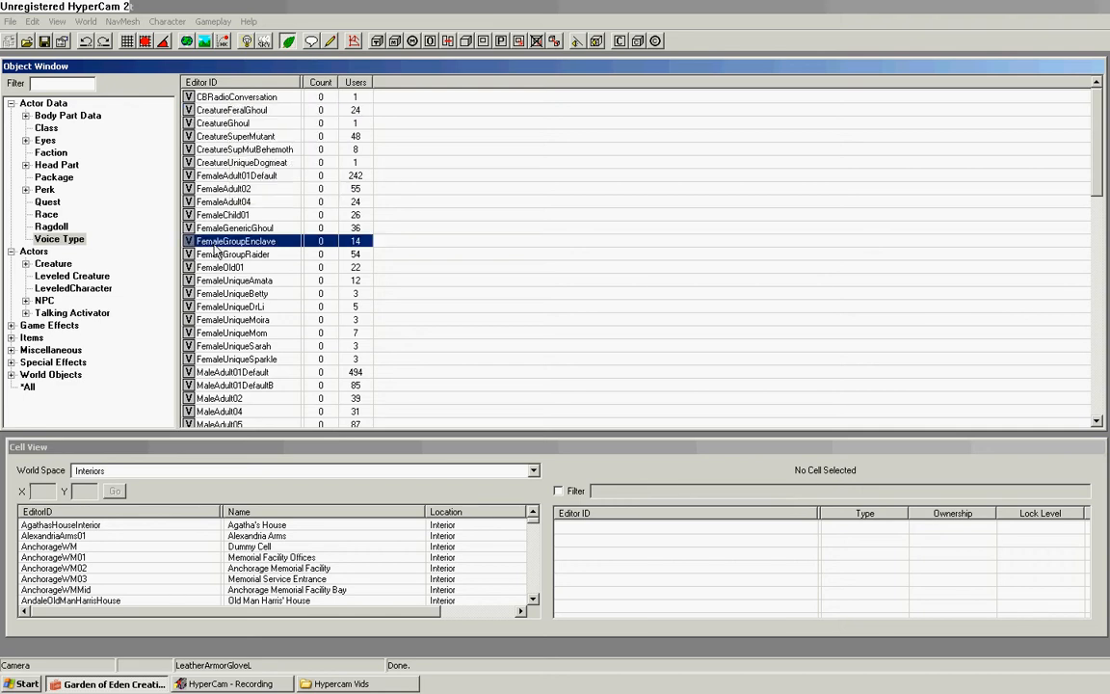
Step: Reopen the Voice Type list and launch the Voice Type editor via New
click(11, 115)
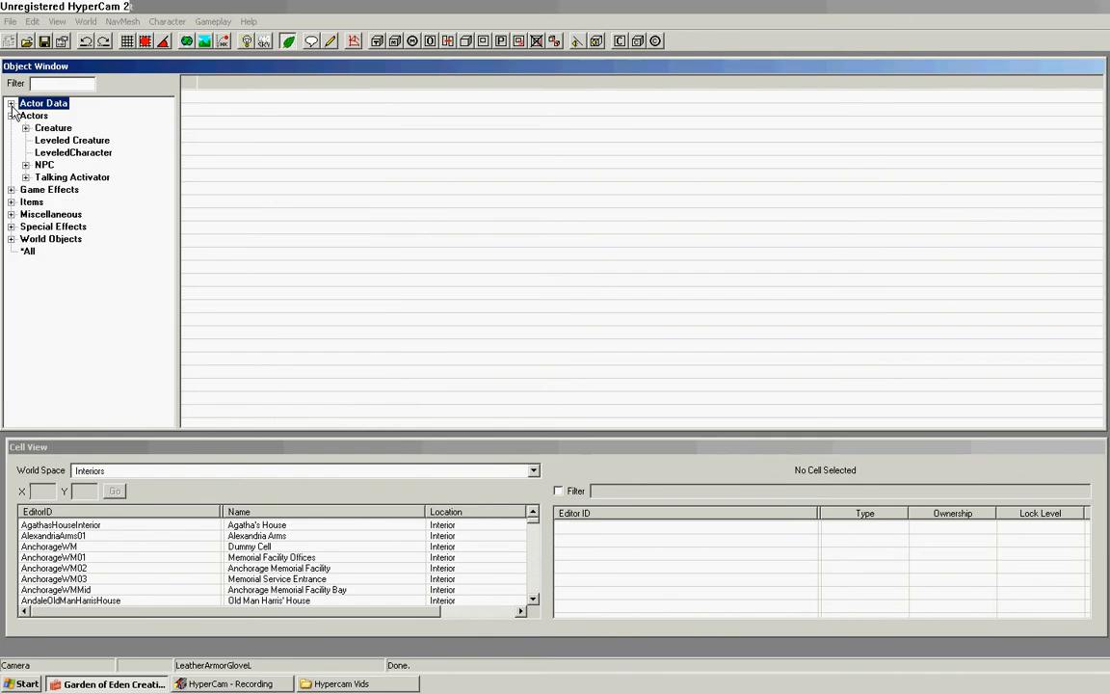
click(8, 105)
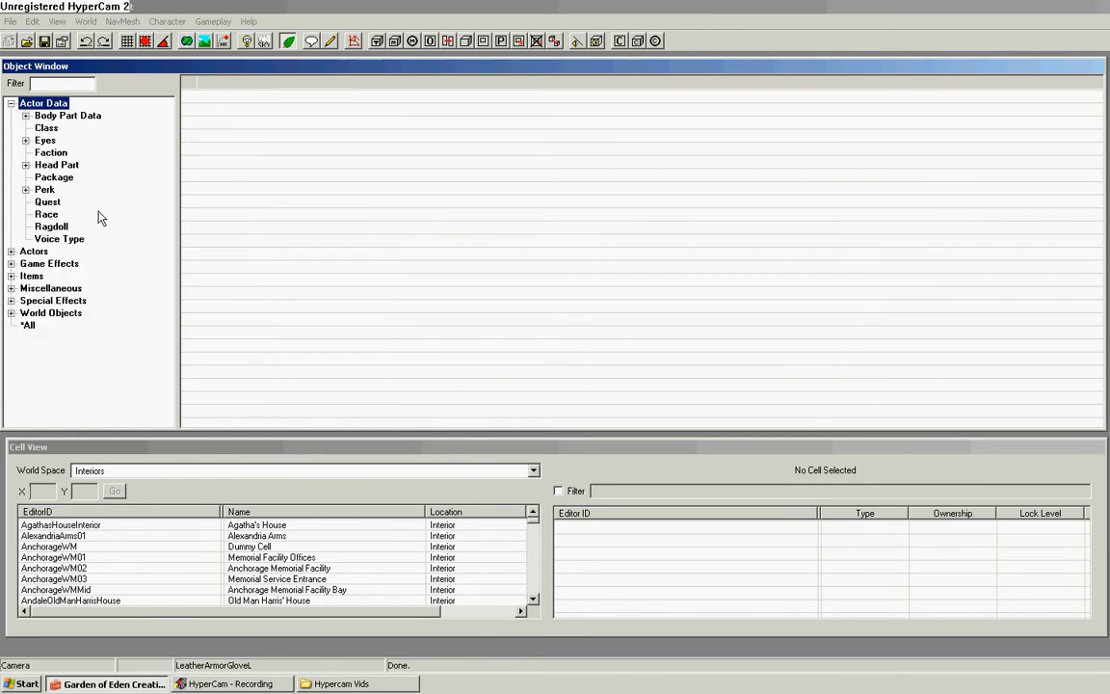
click(63, 238)
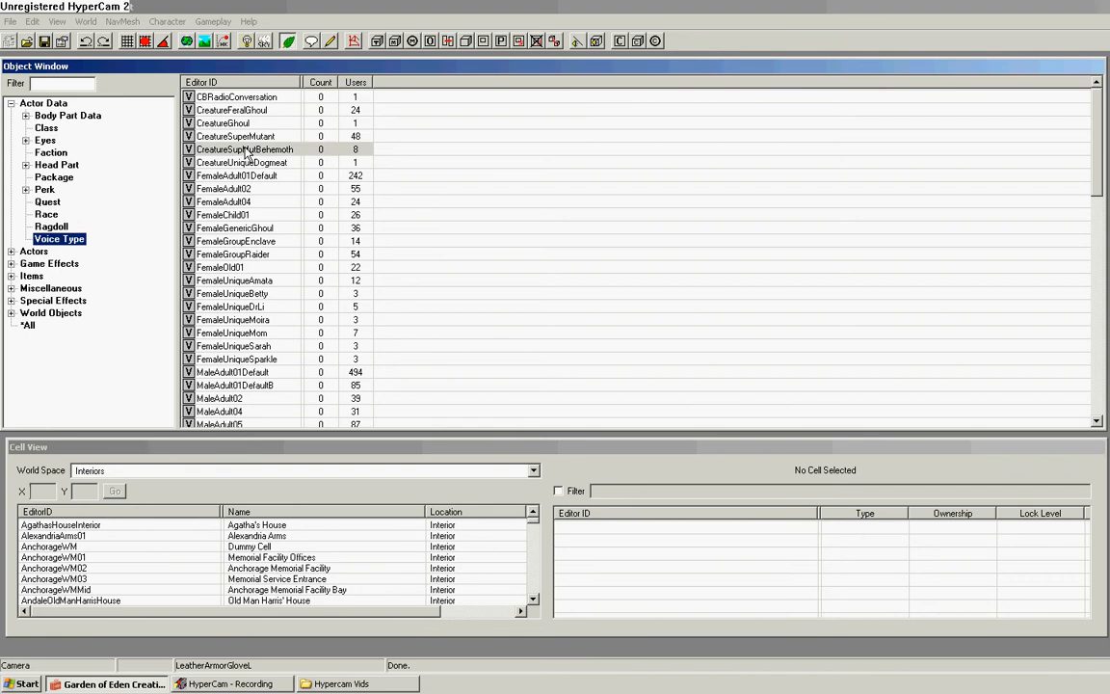
right_click(244, 149)
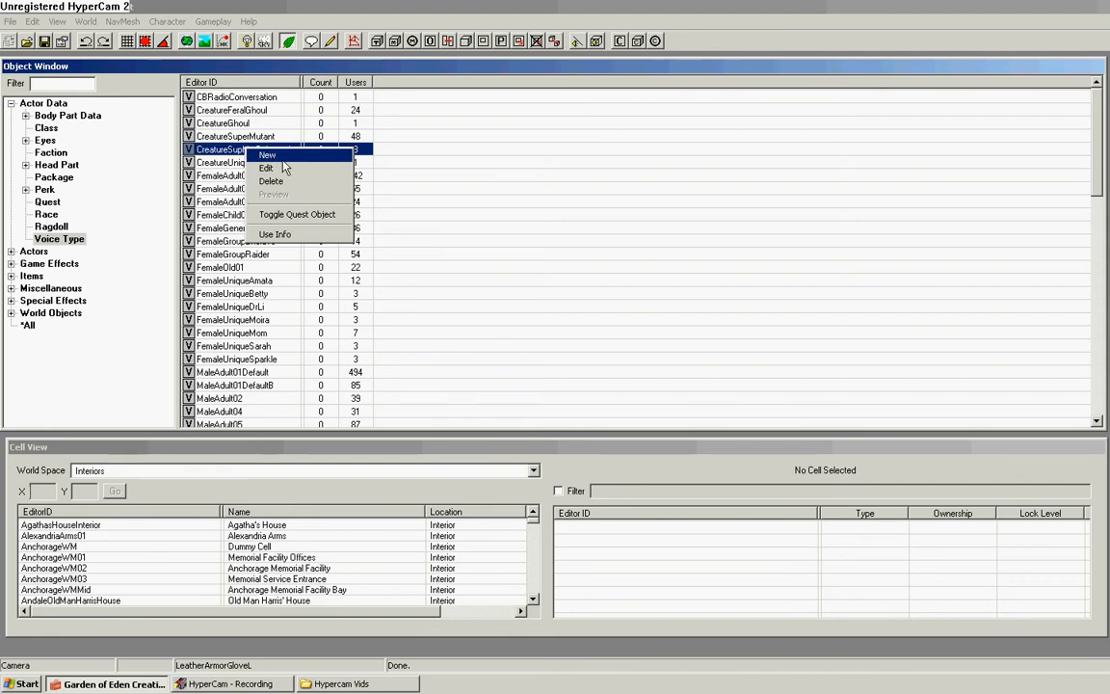
click(267, 168)
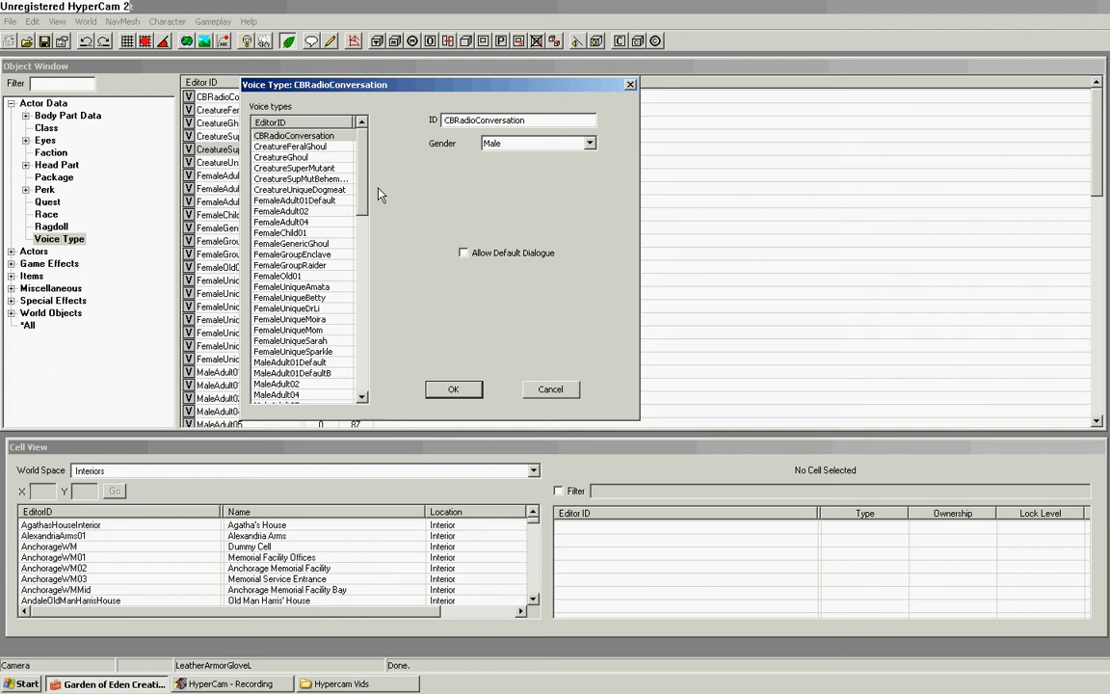
Step: Start a new voice type from the Voice types list at CreatureSuperMutant
scroll(down, 3)
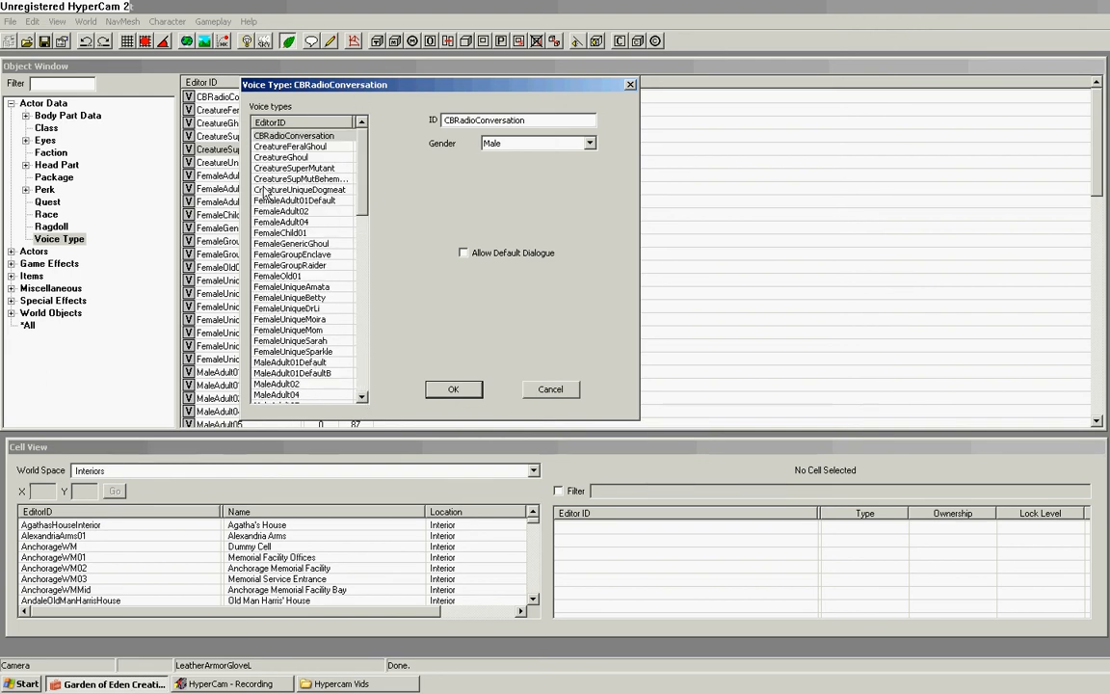
right_click(294, 167)
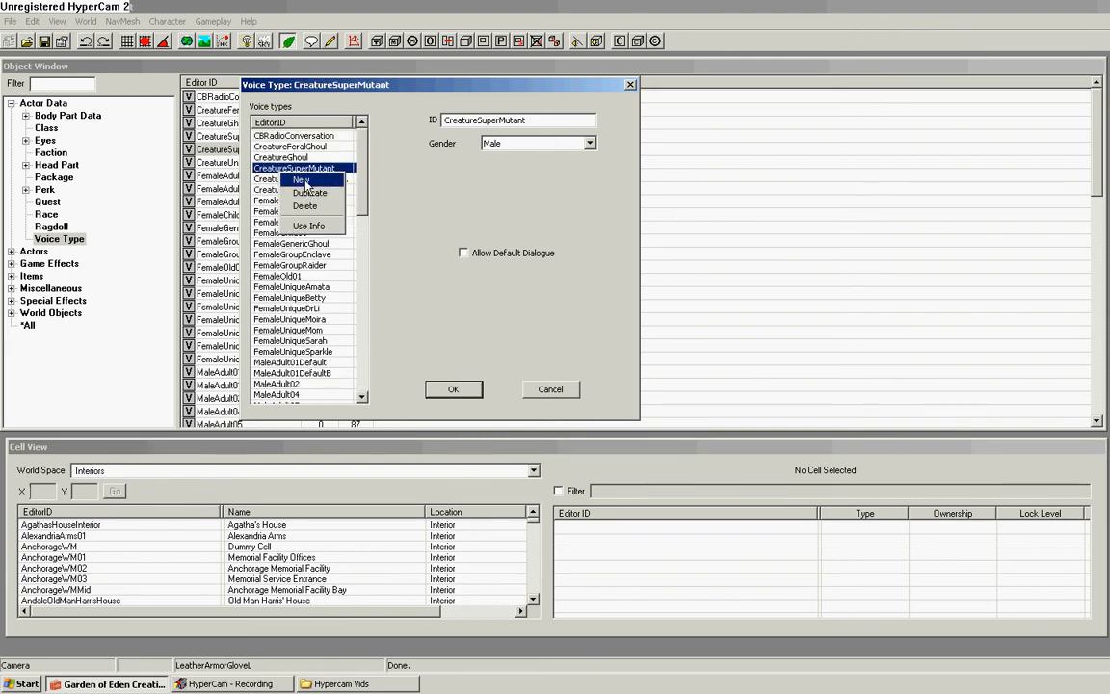
mouse_move(309, 192)
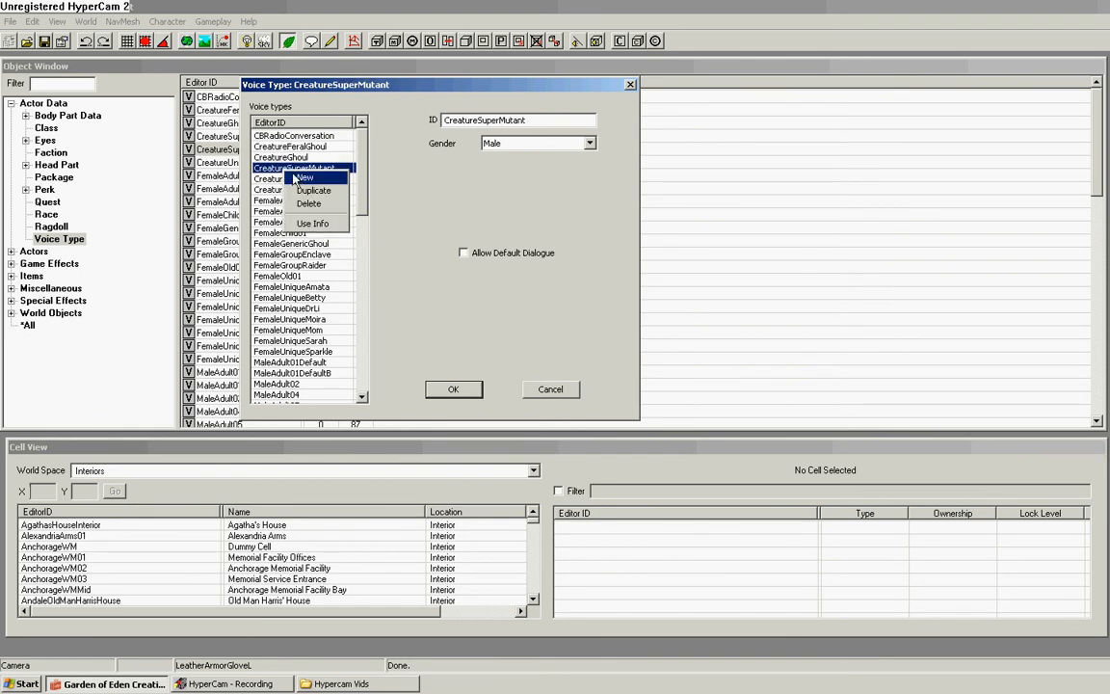
click(304, 177)
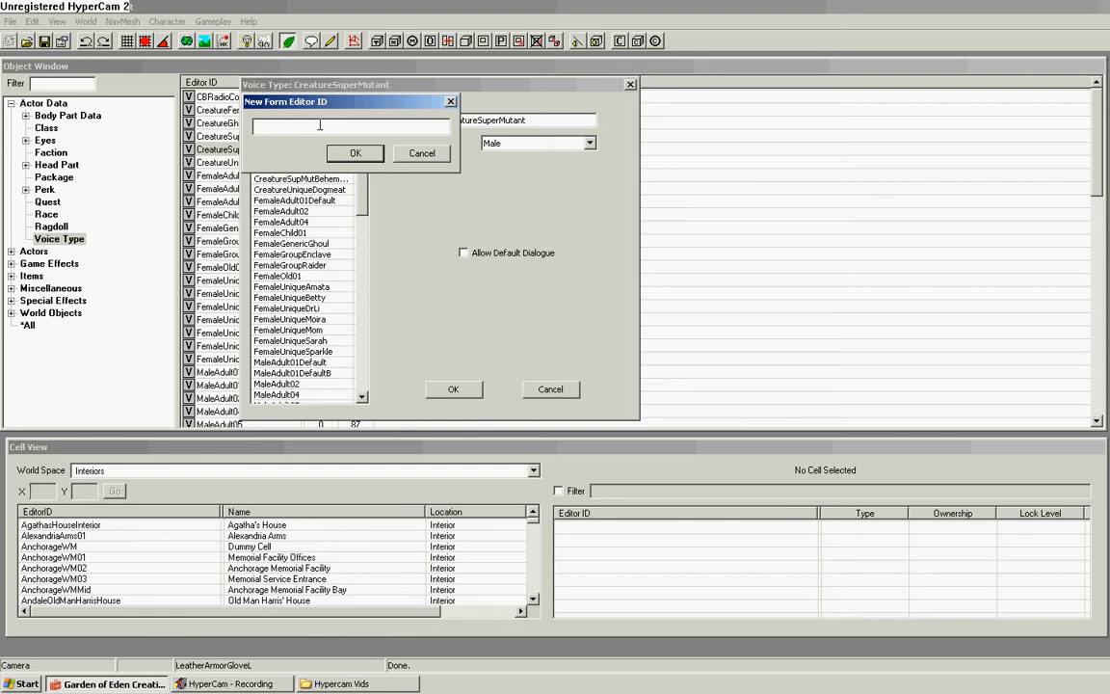
Step: Create the voice type with editor ID CROWxVoice and save the editor
text(CR0W)
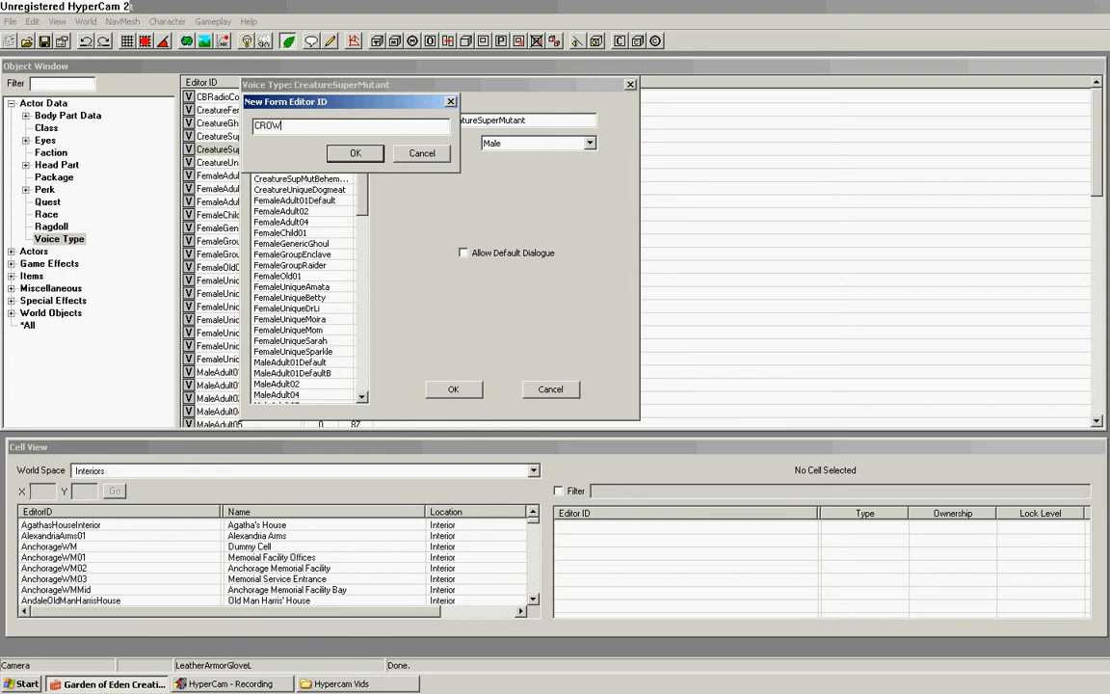
text(x)
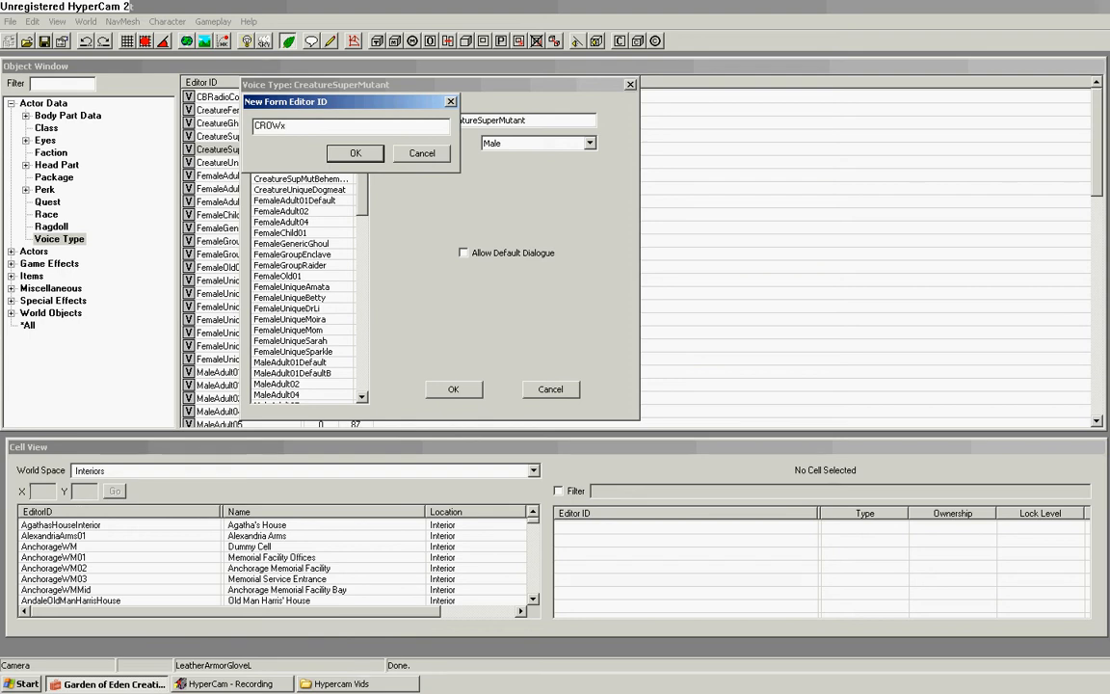
text(Voice)
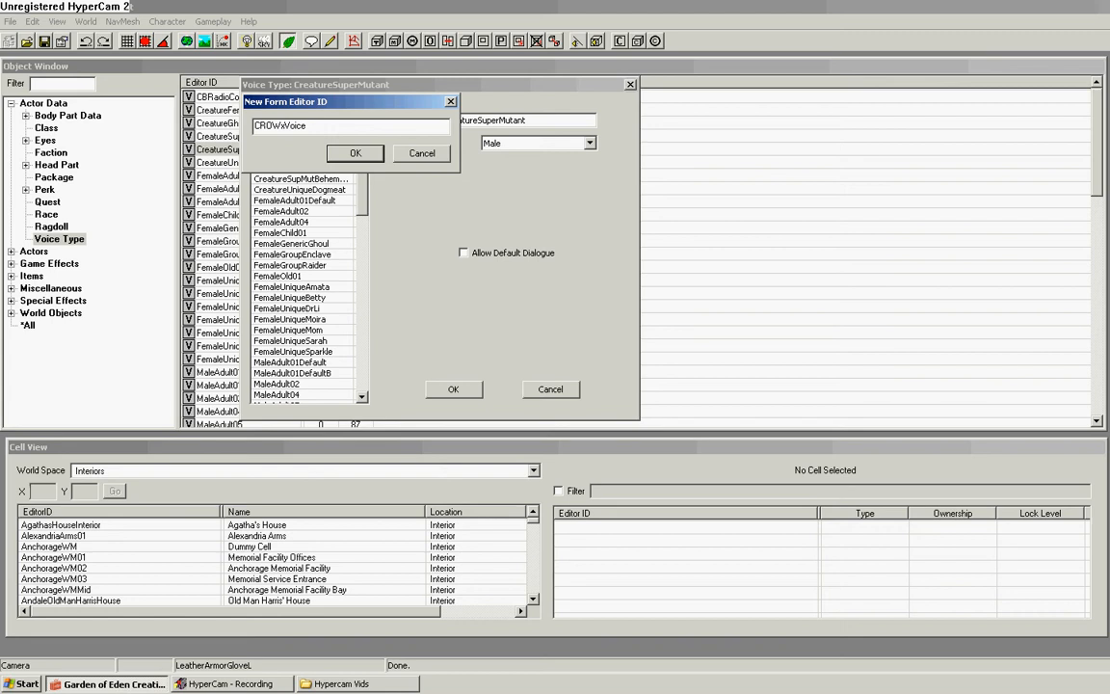
click(355, 153)
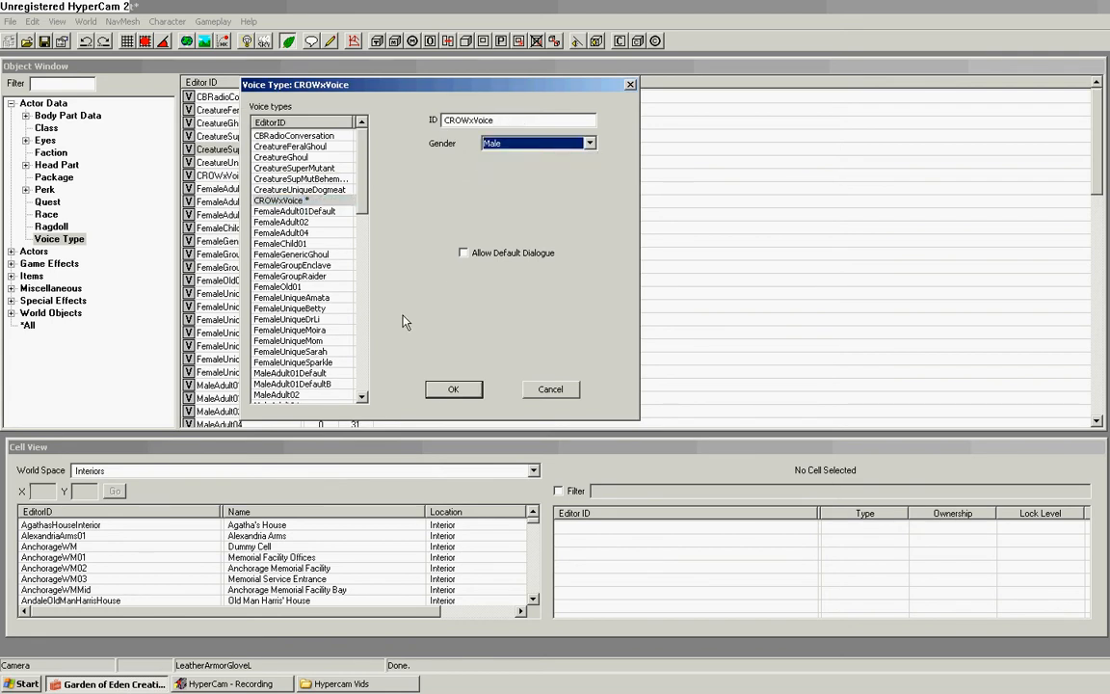
mouse_move(513, 401)
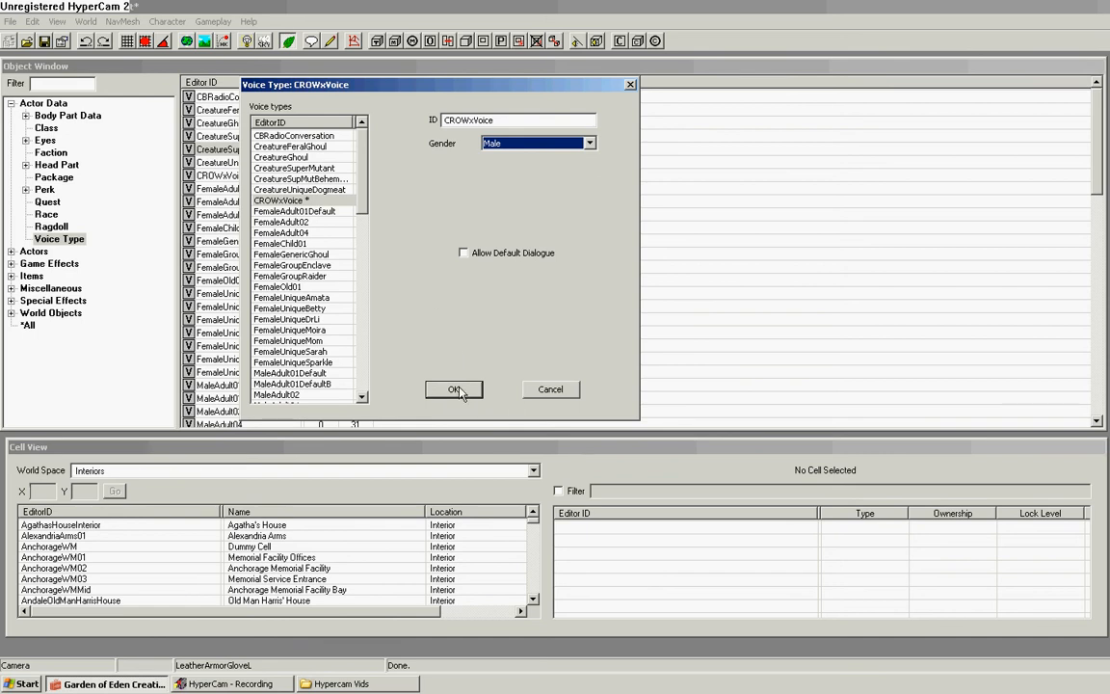
click(453, 389)
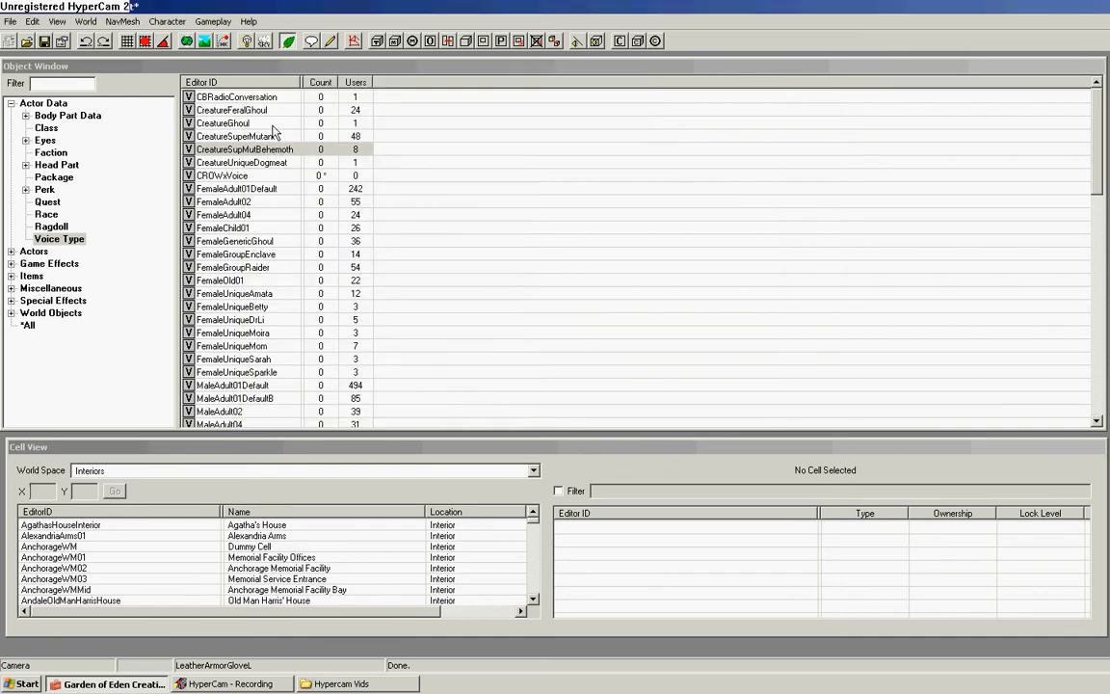
Step: Check the CROWxVoice entry, then switch to the Quest records
double_click(222, 175)
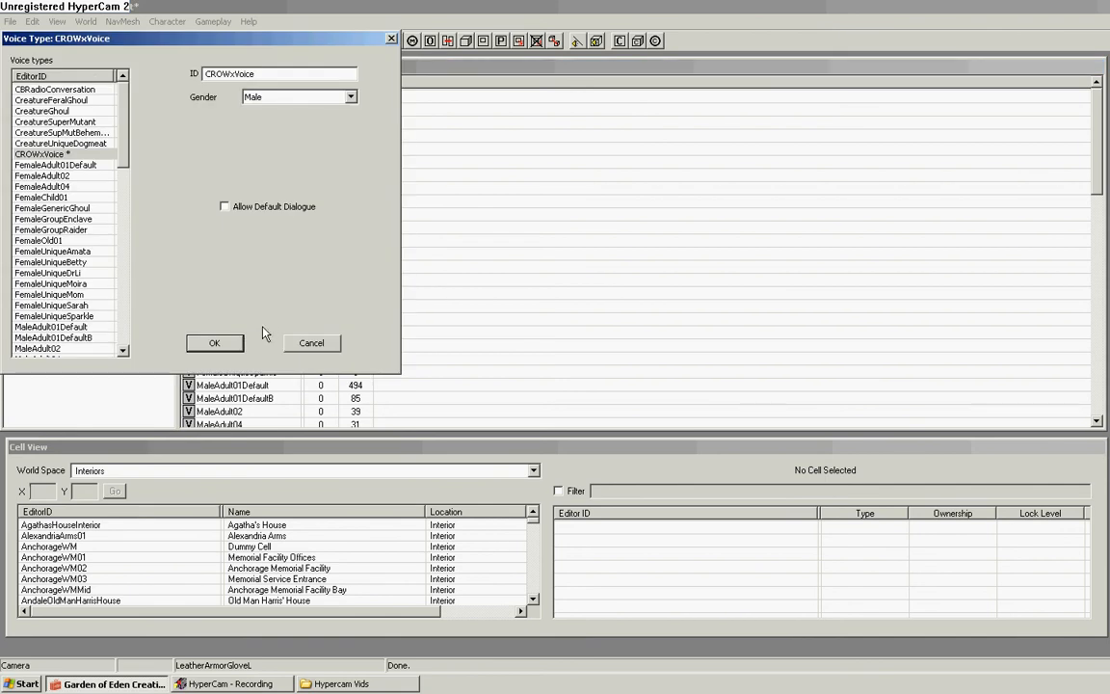
click(214, 343)
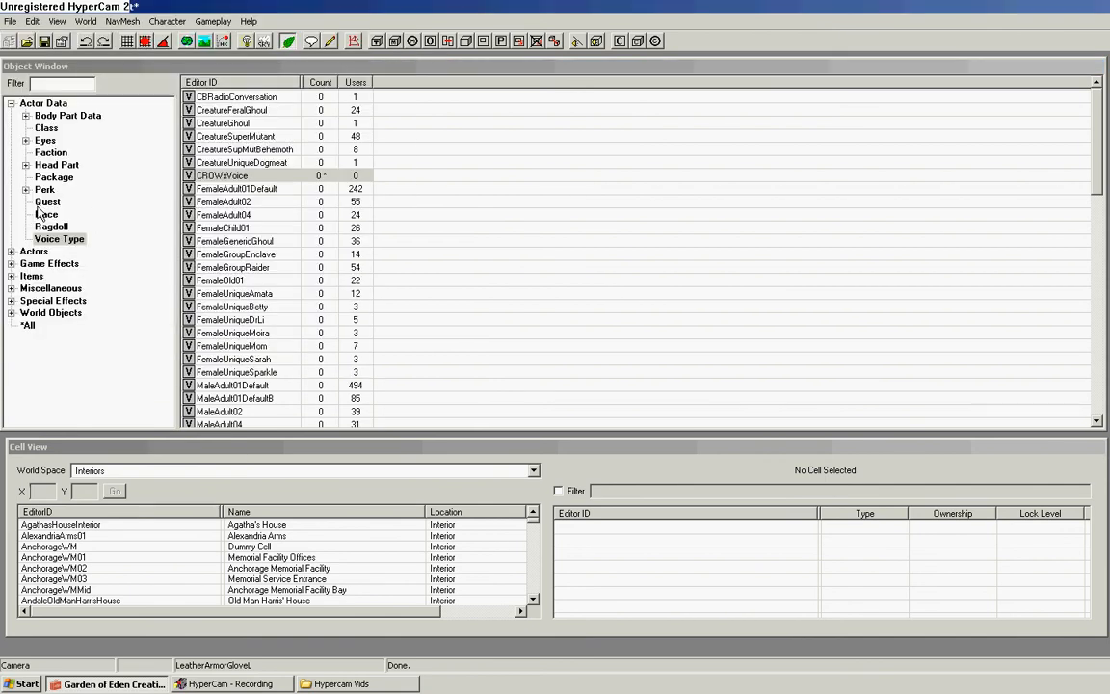
Step: Create a new quest named TEST with editor ID CROWx and priority 55
right_click(231, 109)
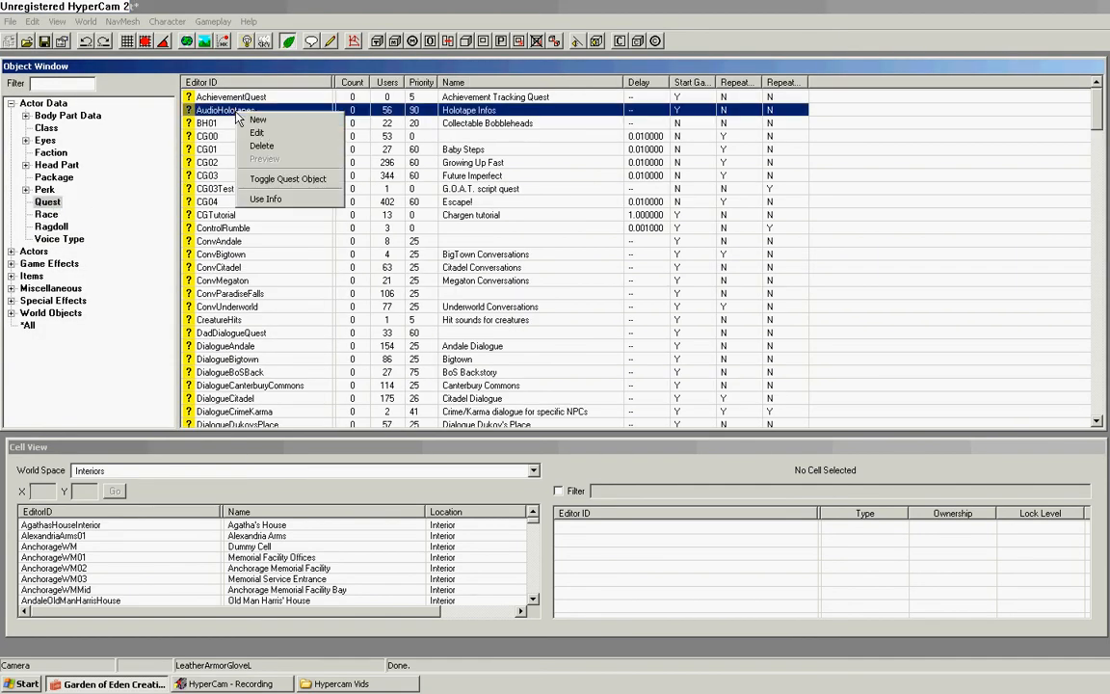
click(275, 120)
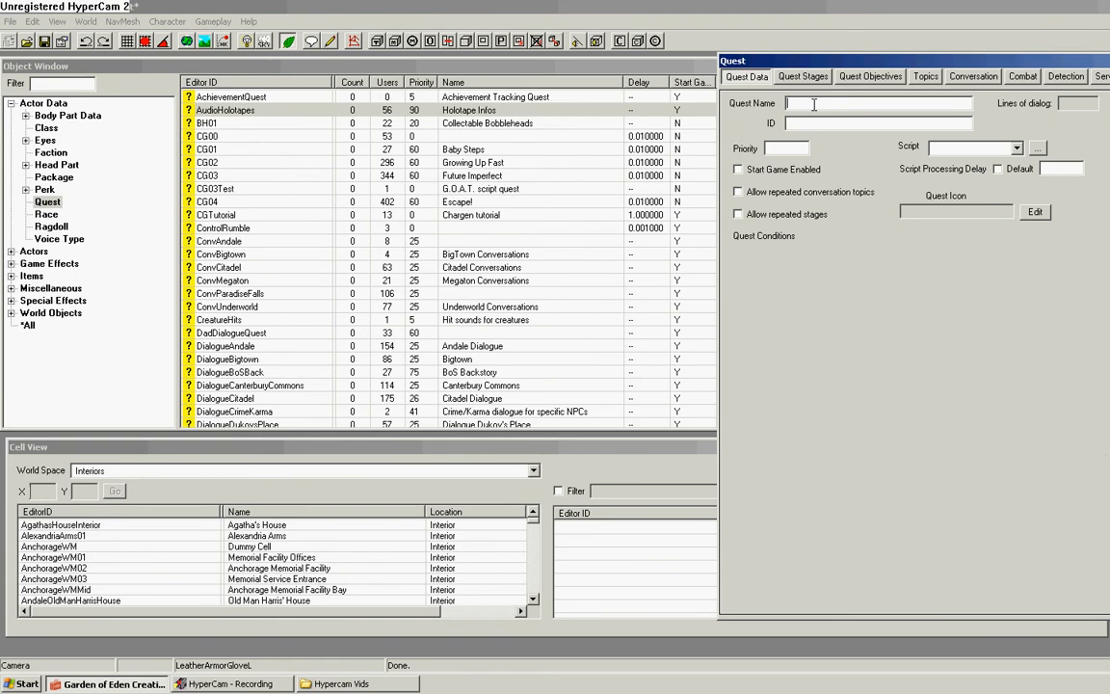
text(TEST)
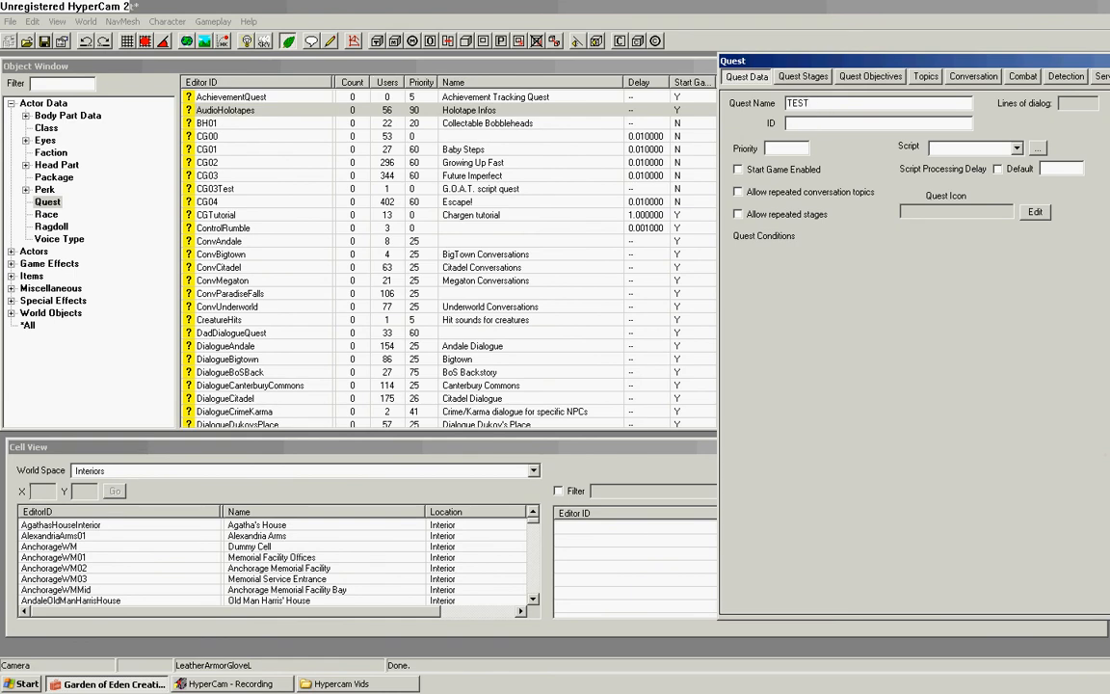
text(CROW)
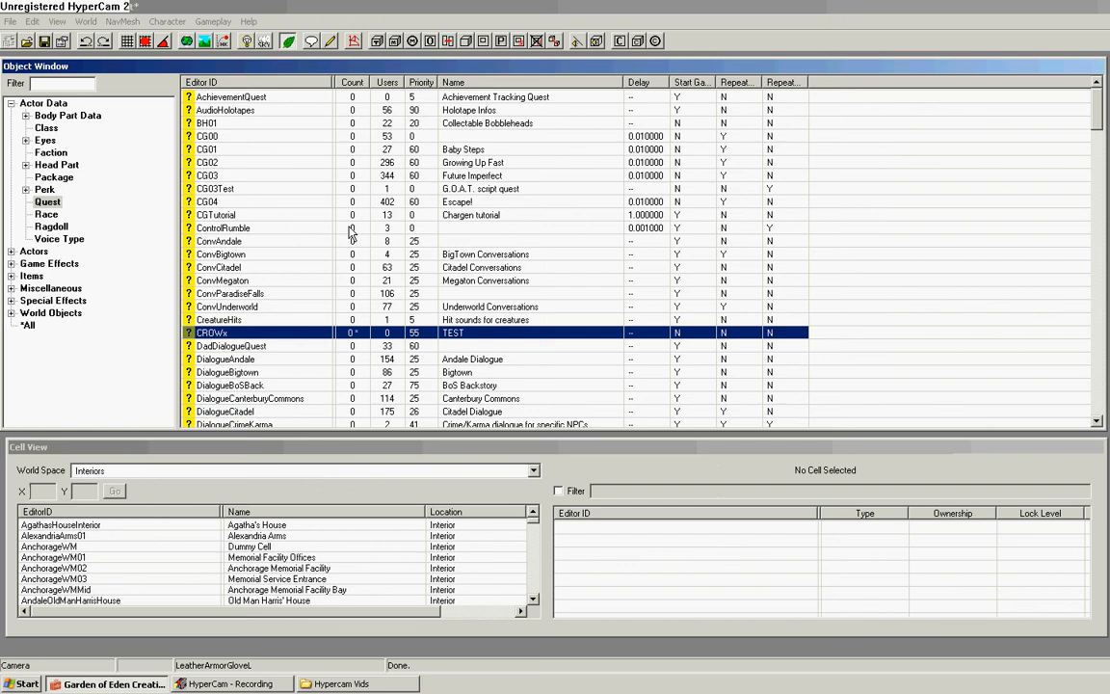
Step: Add a 'hello' response with speaker NONE to the CROWx quest's GREETING topic
double_click(211, 332)
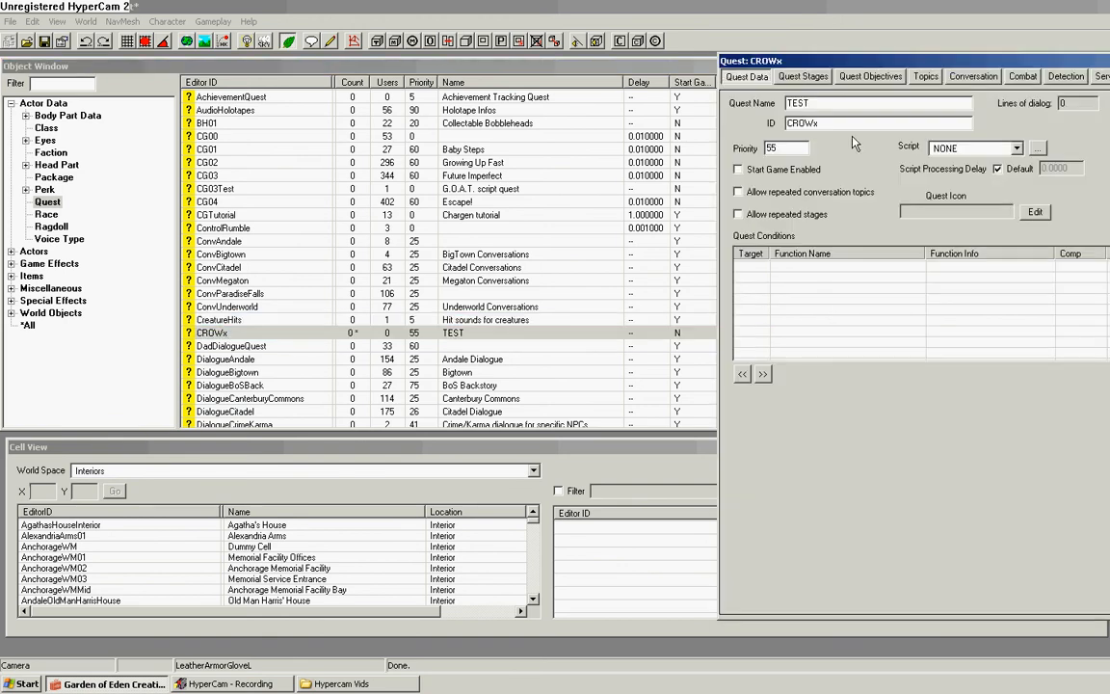
click(933, 77)
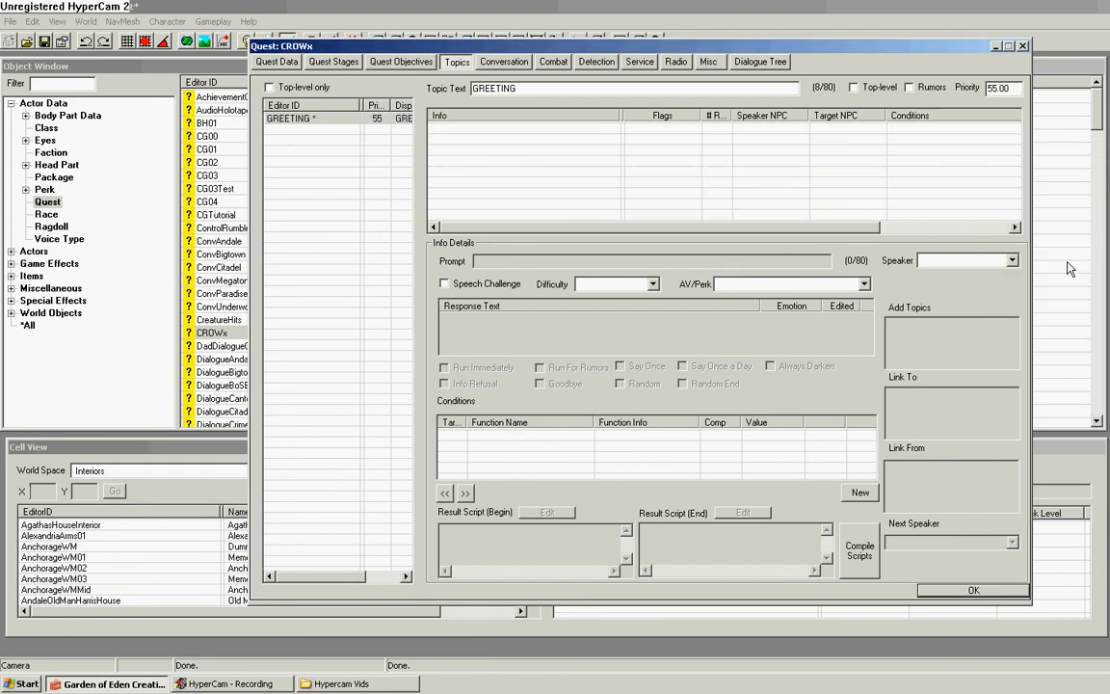
click(859, 491)
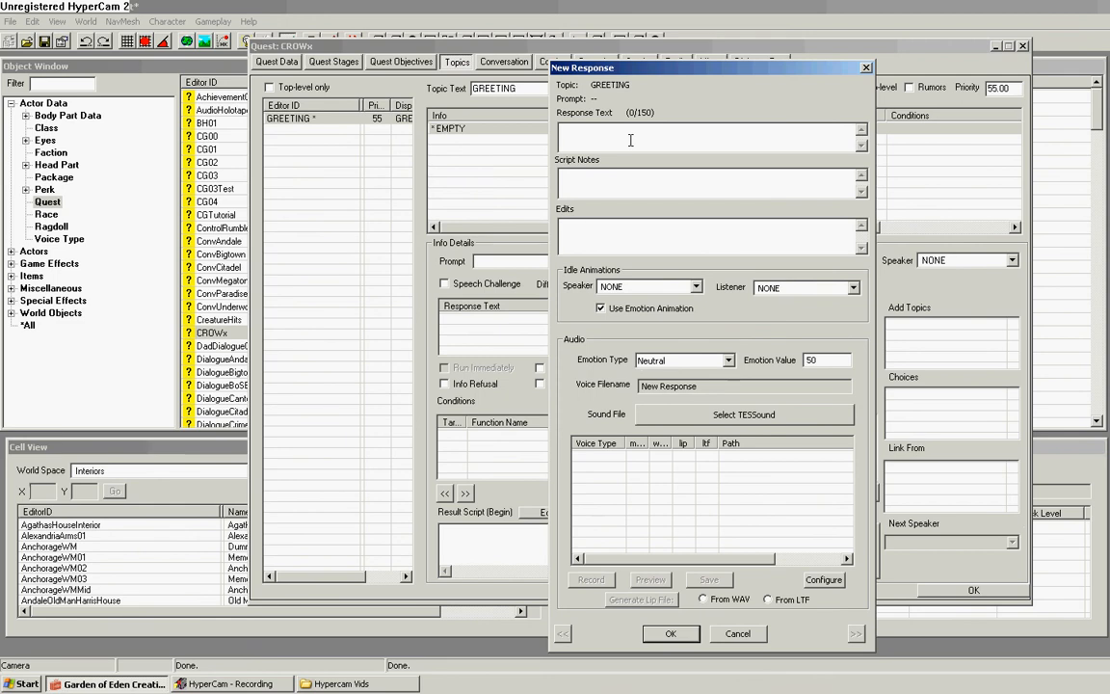
text(hello)
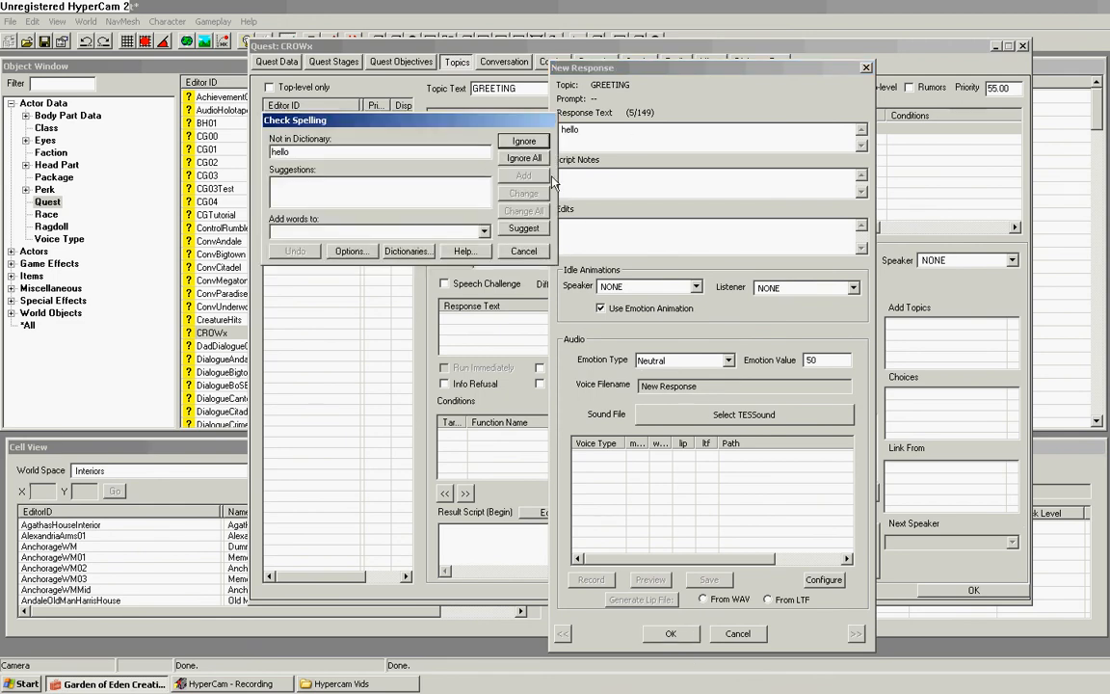
click(671, 633)
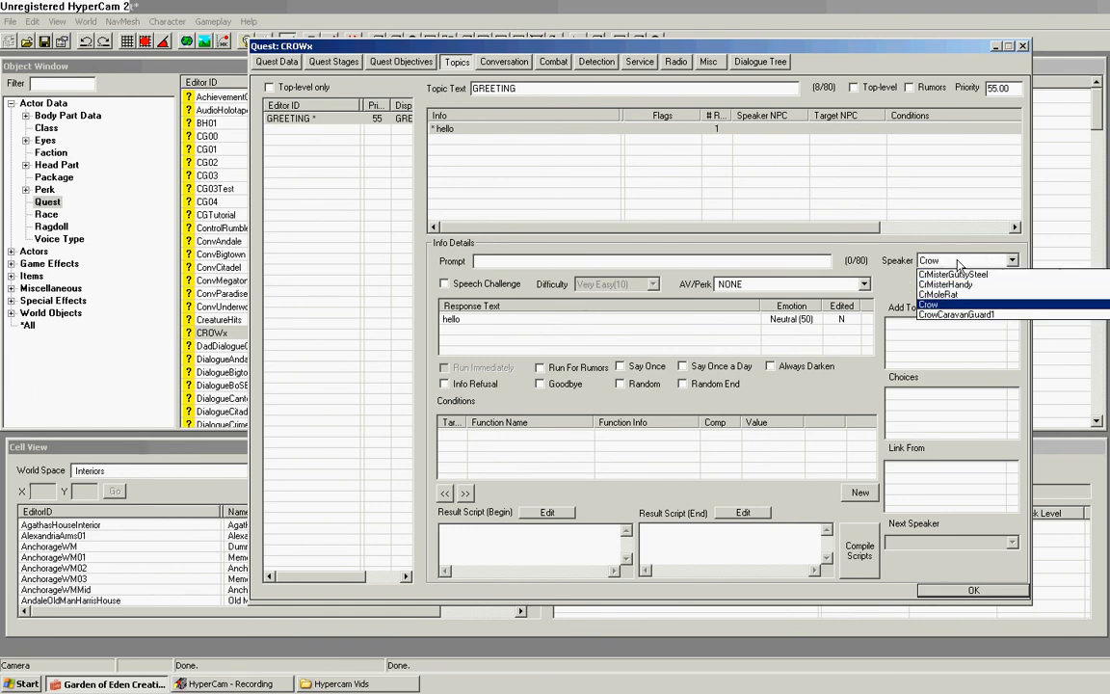
click(942, 295)
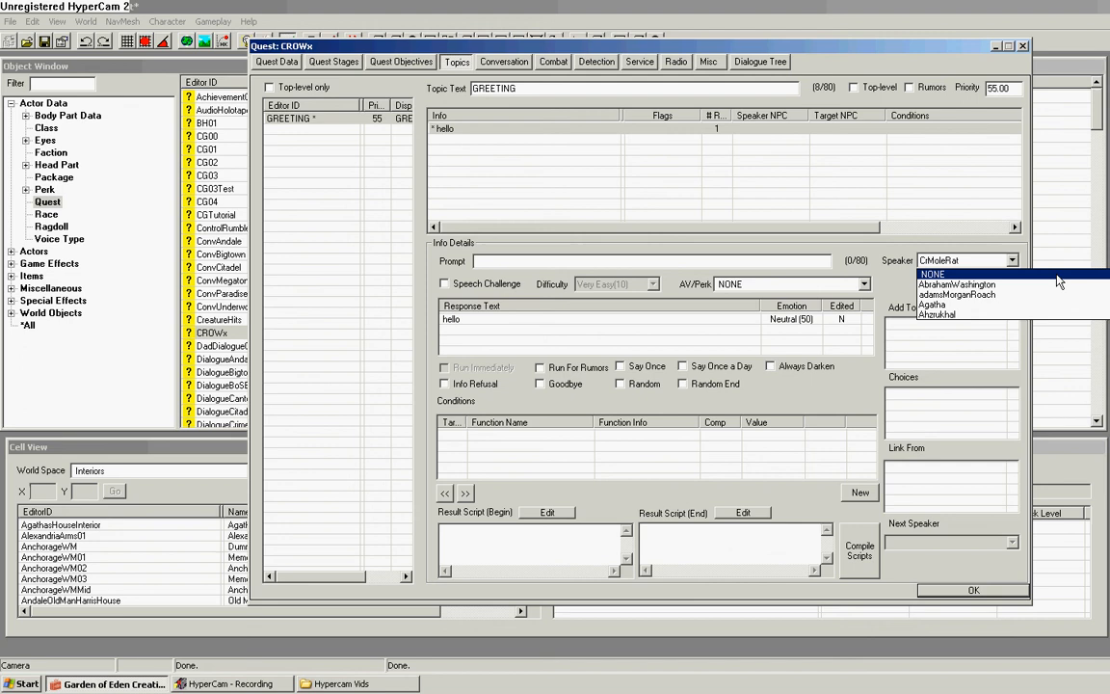
click(946, 280)
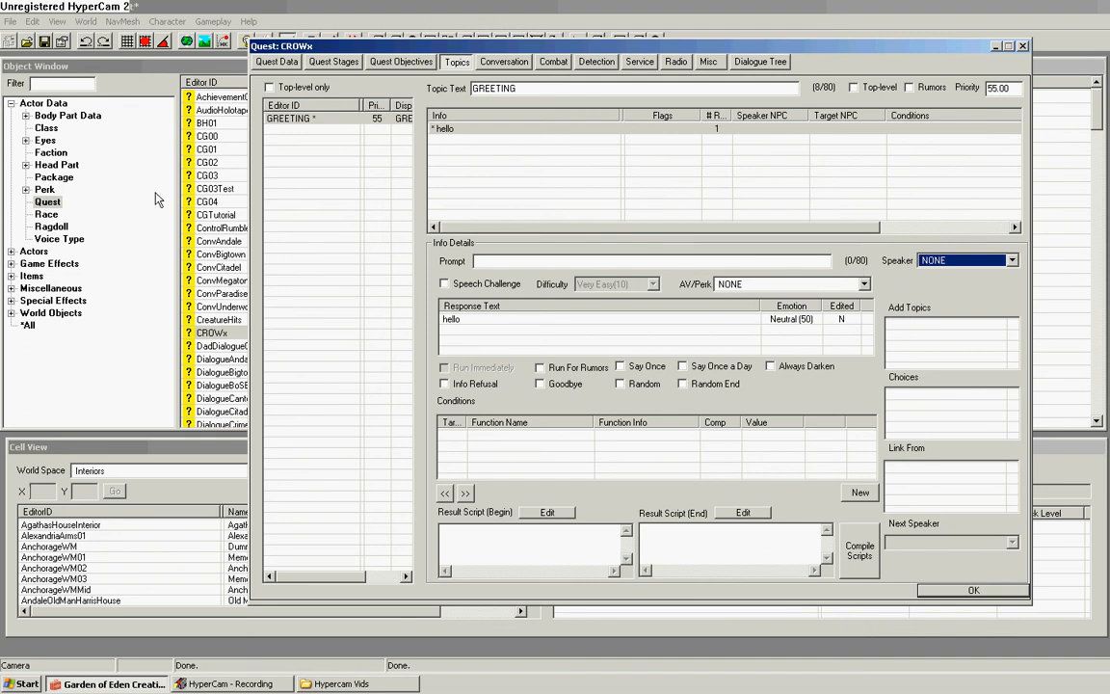
mouse_move(944, 586)
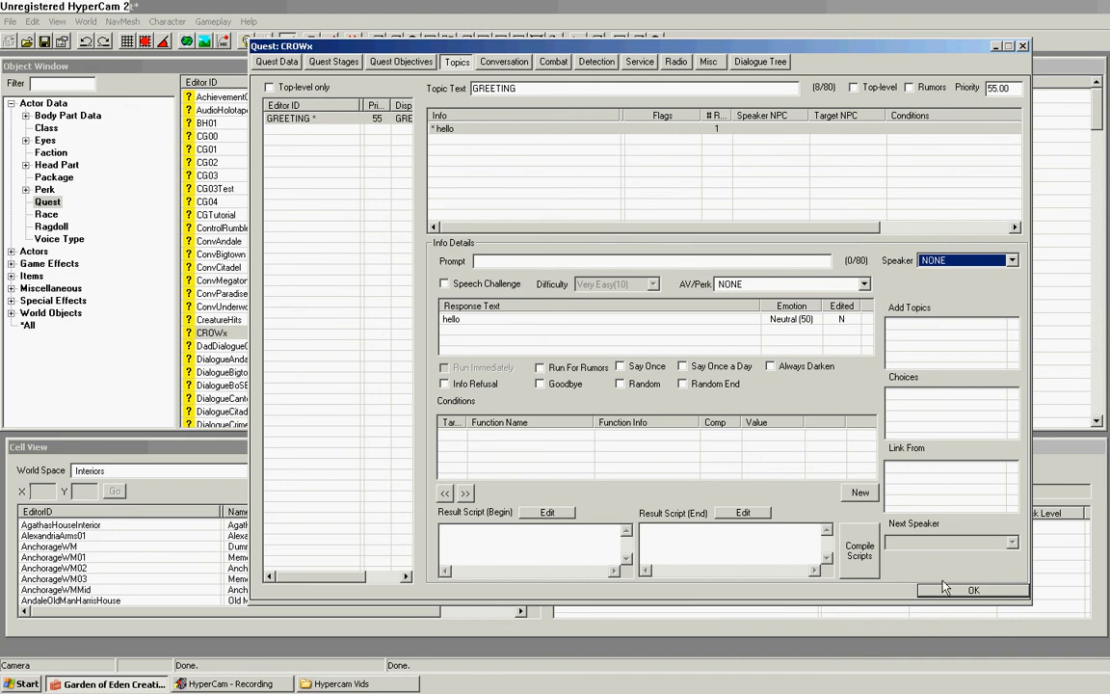
mouse_move(943, 602)
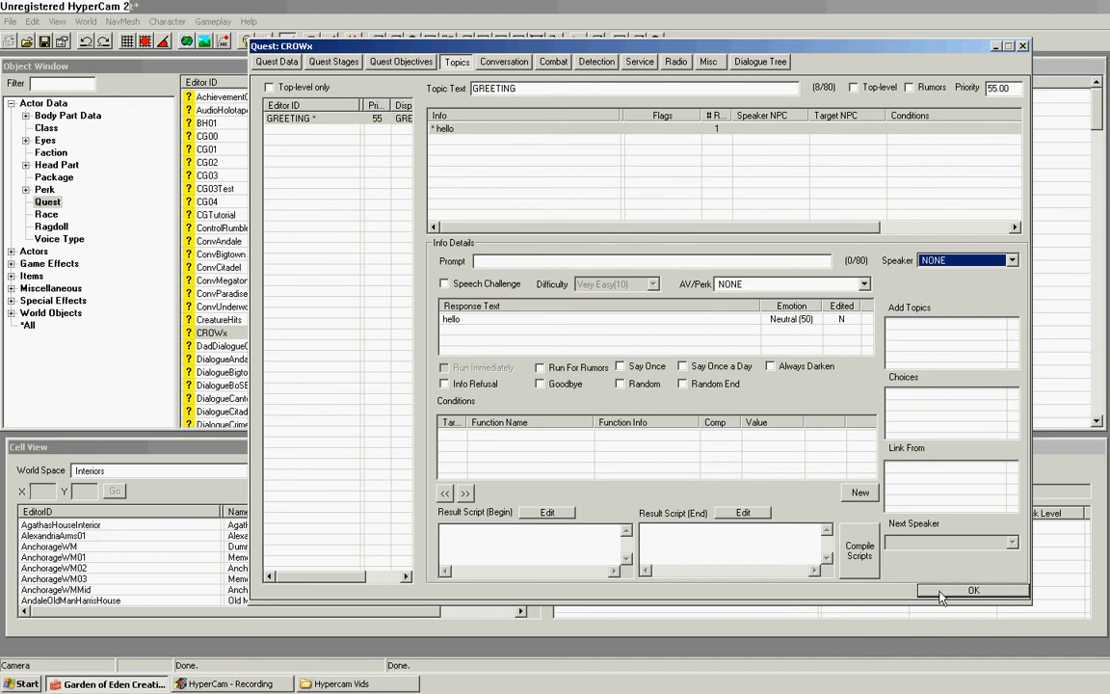
mouse_move(928, 280)
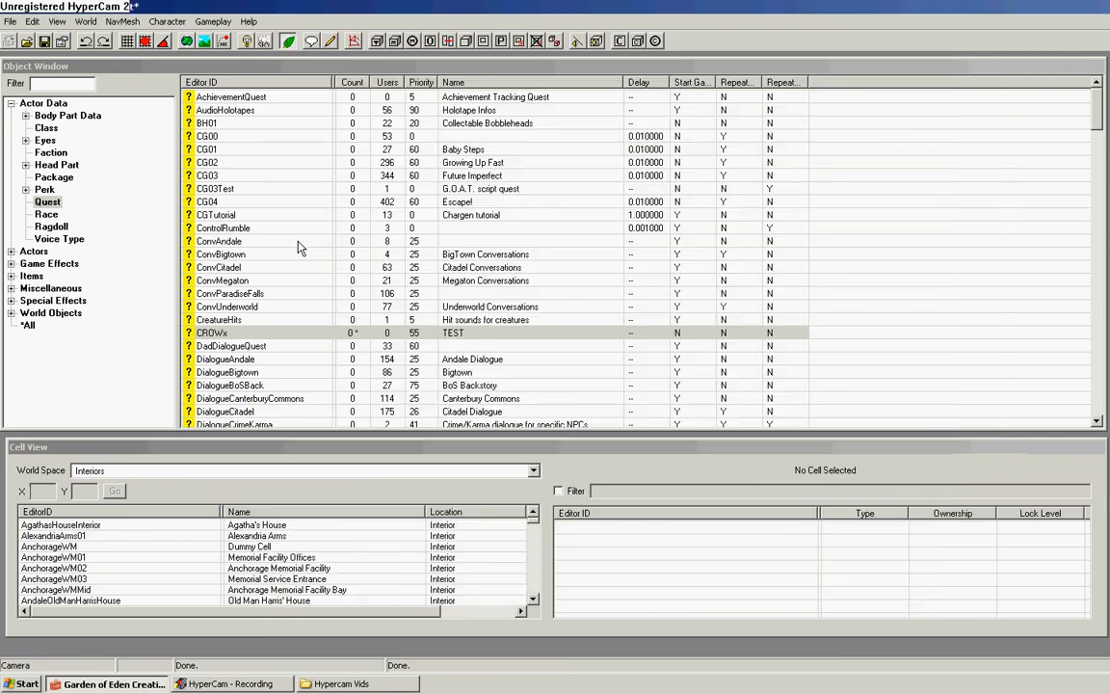
Step: Set NPC AbrahamWashington's voice type to CROWxVoice and close the record
click(17, 252)
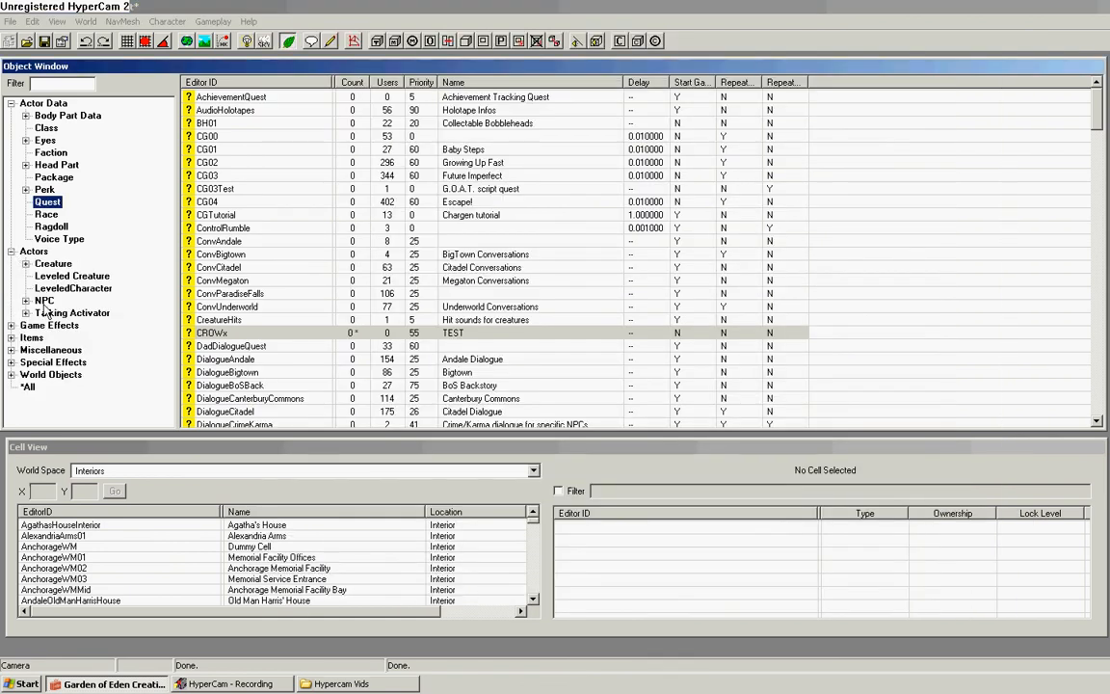
click(42, 300)
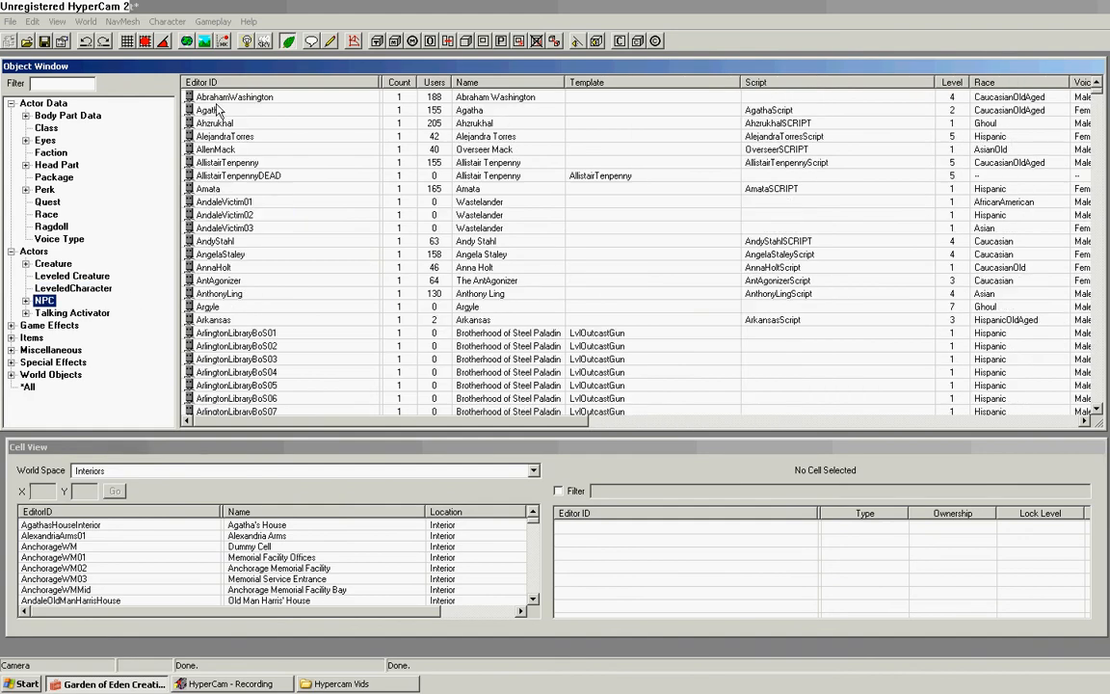
double_click(233, 97)
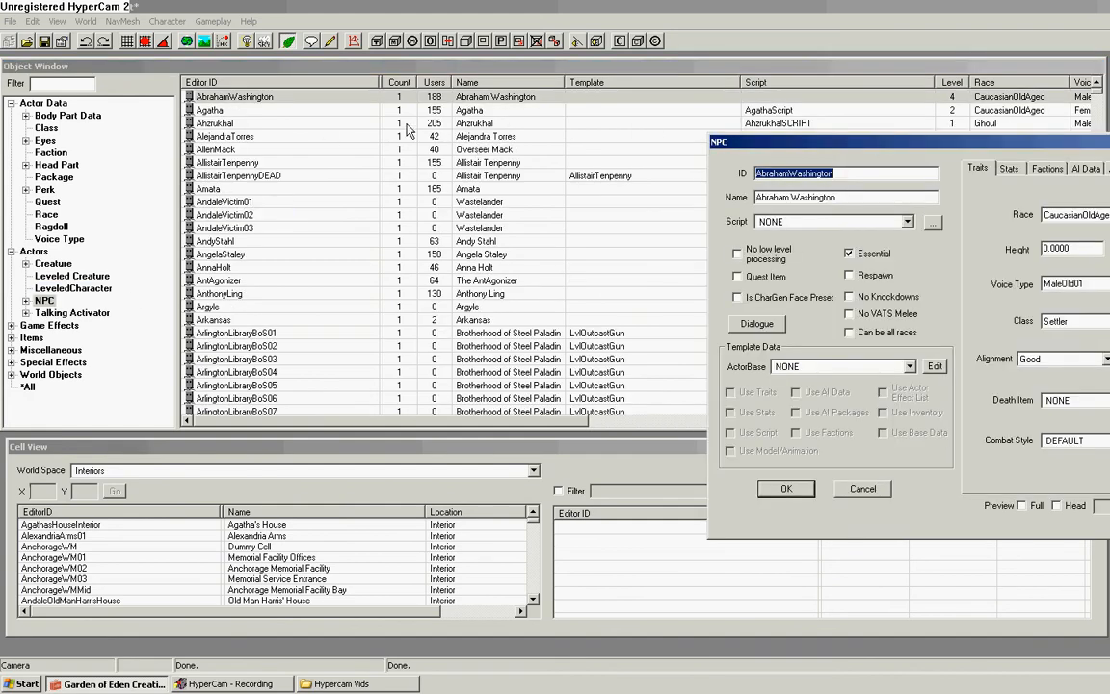
click(689, 263)
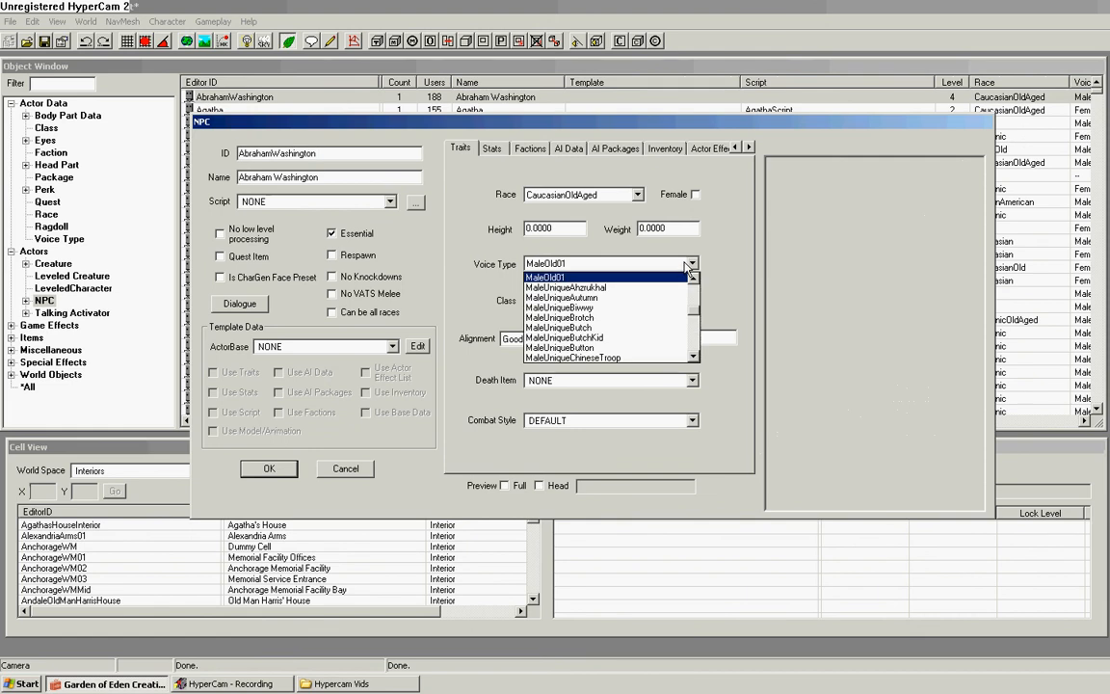
click(551, 337)
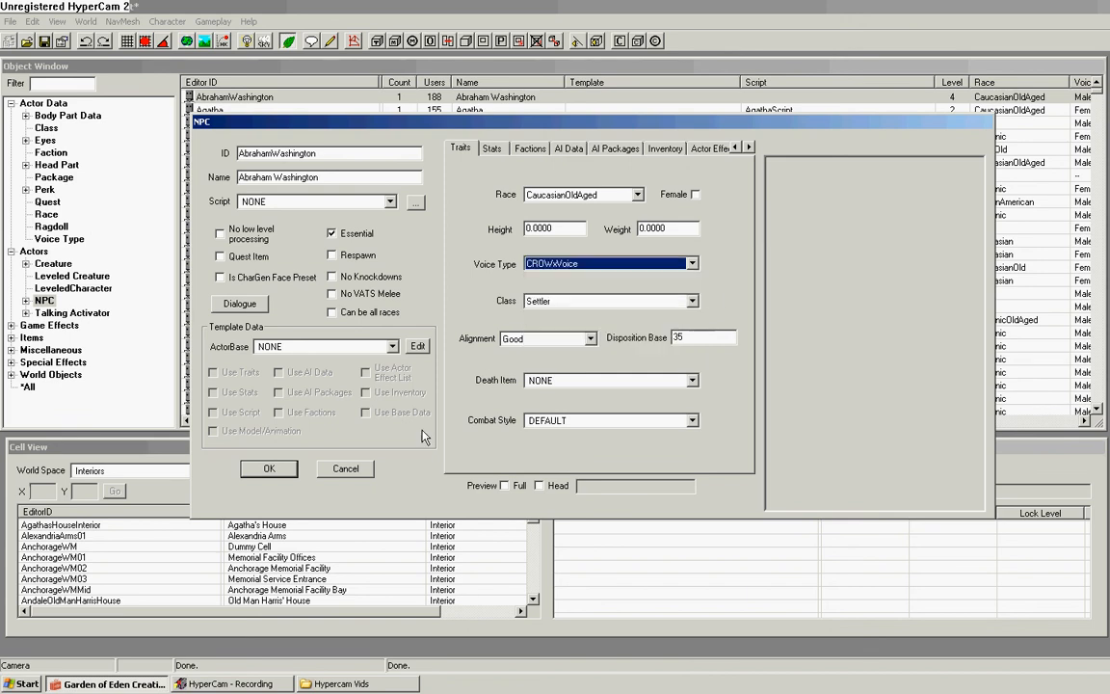
click(345, 469)
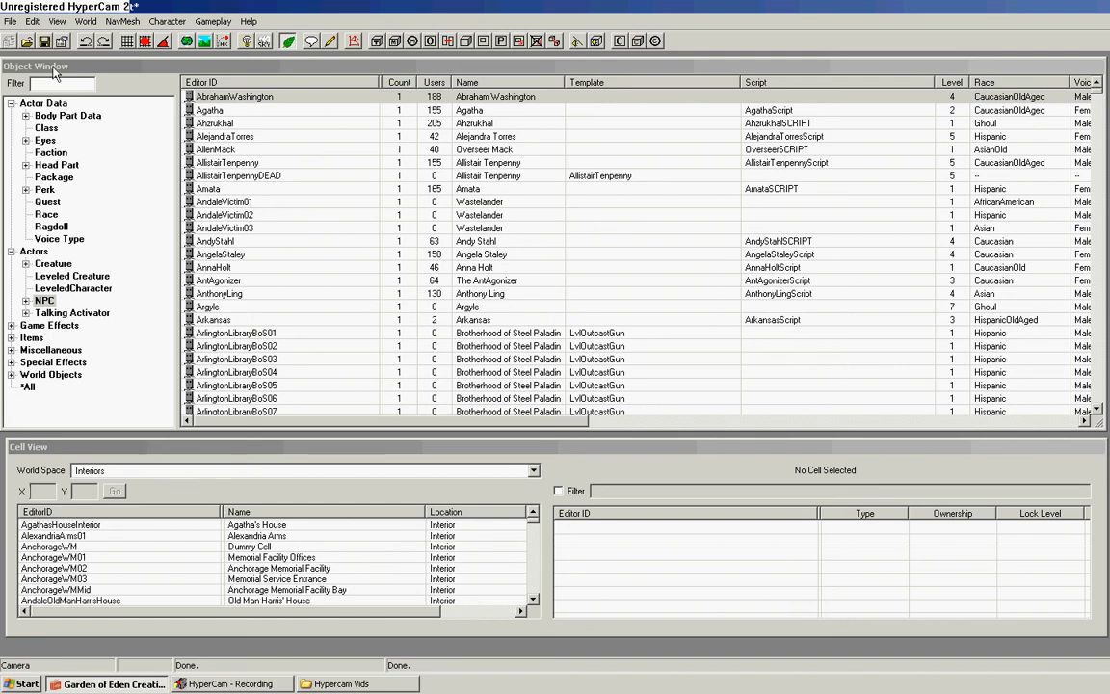
click(241, 123)
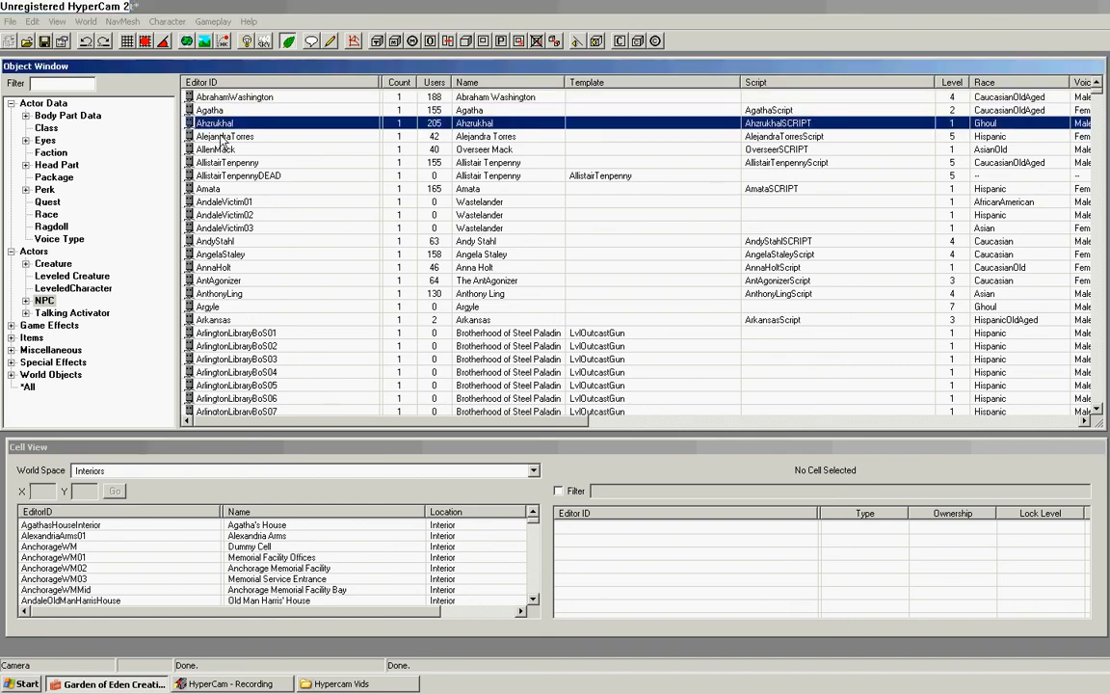
click(238, 175)
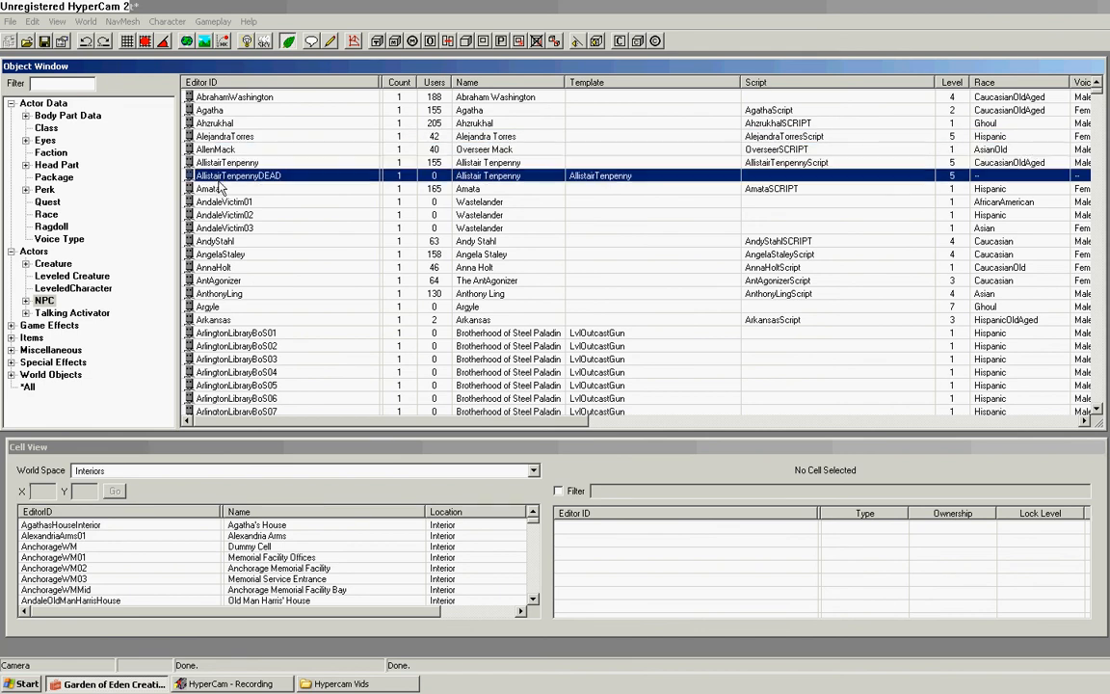